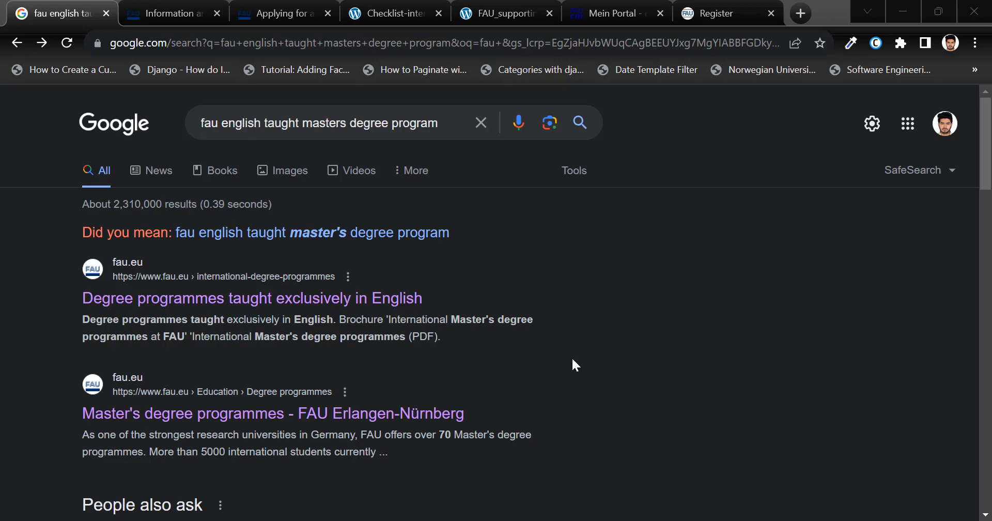
mouse_move(565, 344)
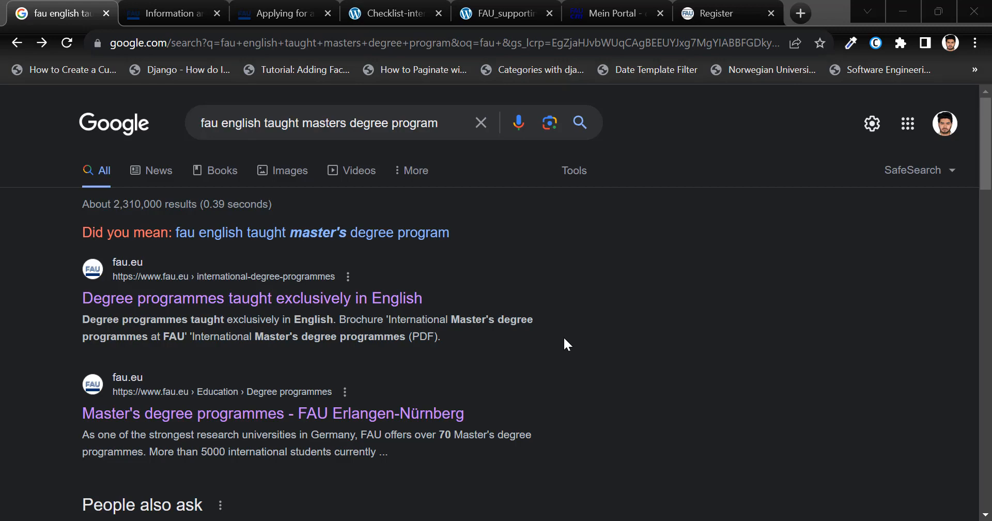
Step: Open FAU's page of English-taught degree programmes and browse the programme table
click(252, 298)
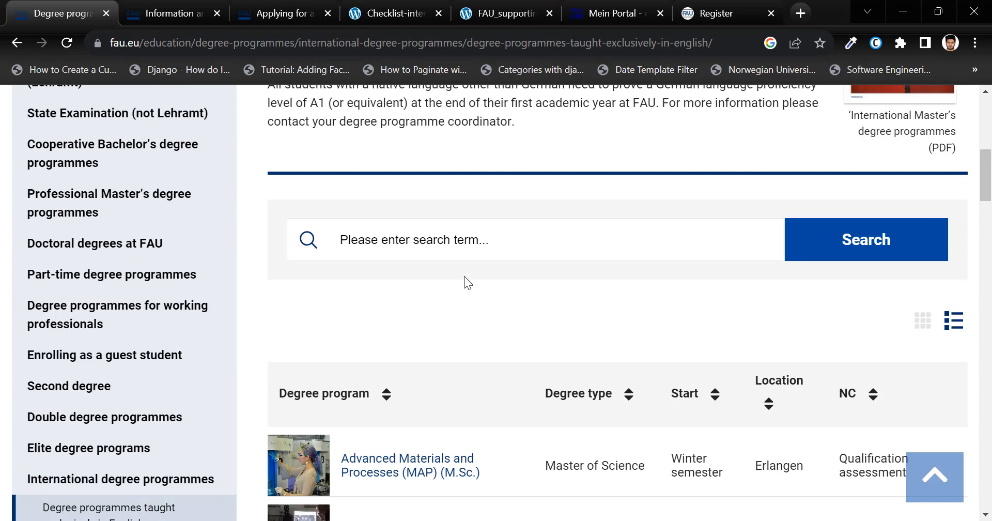
scroll(down, 3)
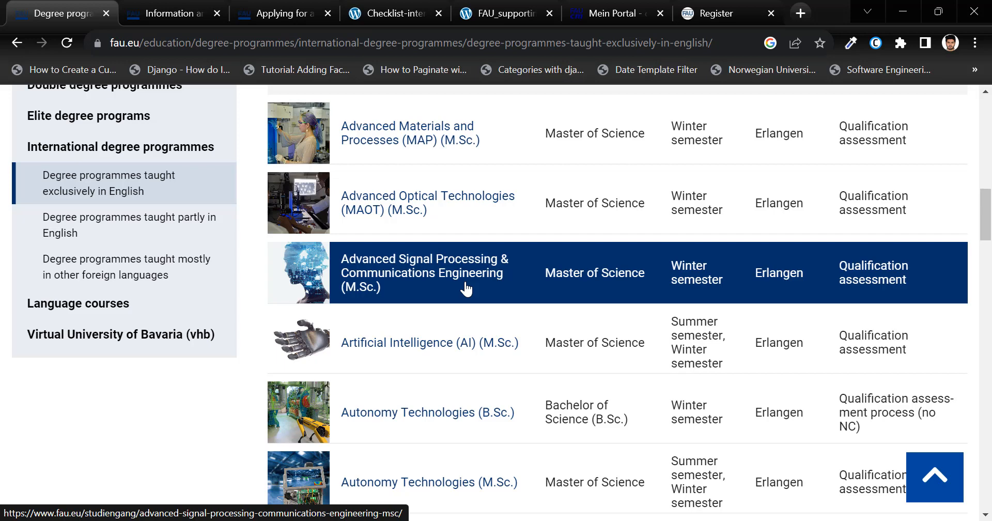
scroll(down, 3)
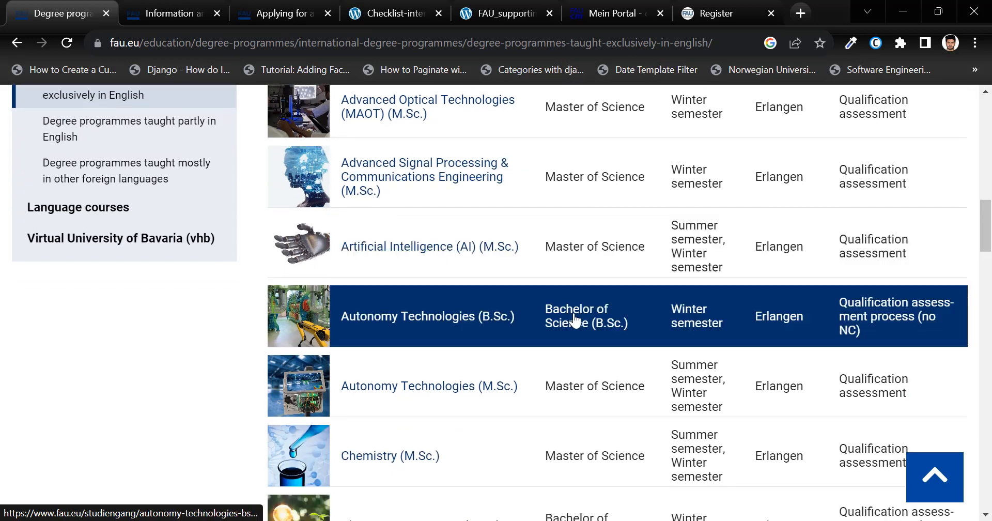
scroll(down, 3)
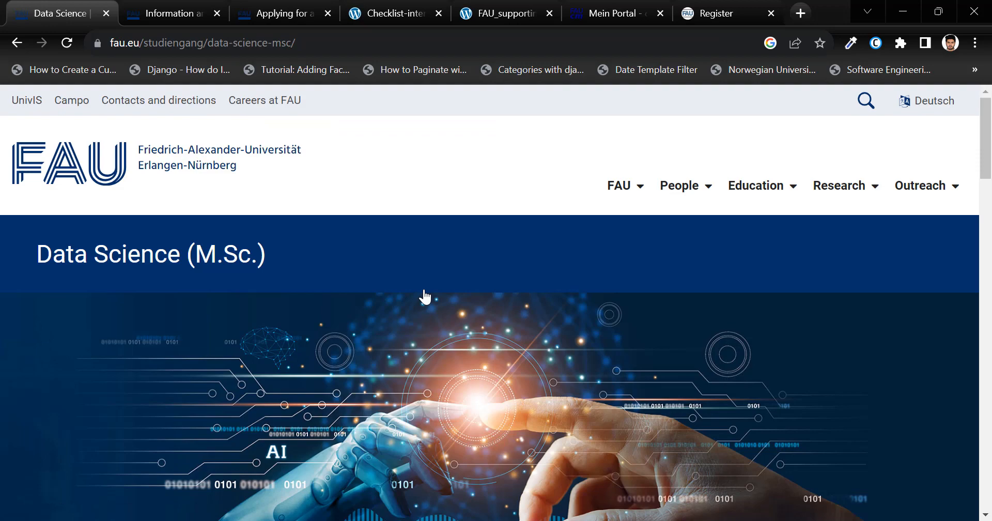
mouse_move(427, 295)
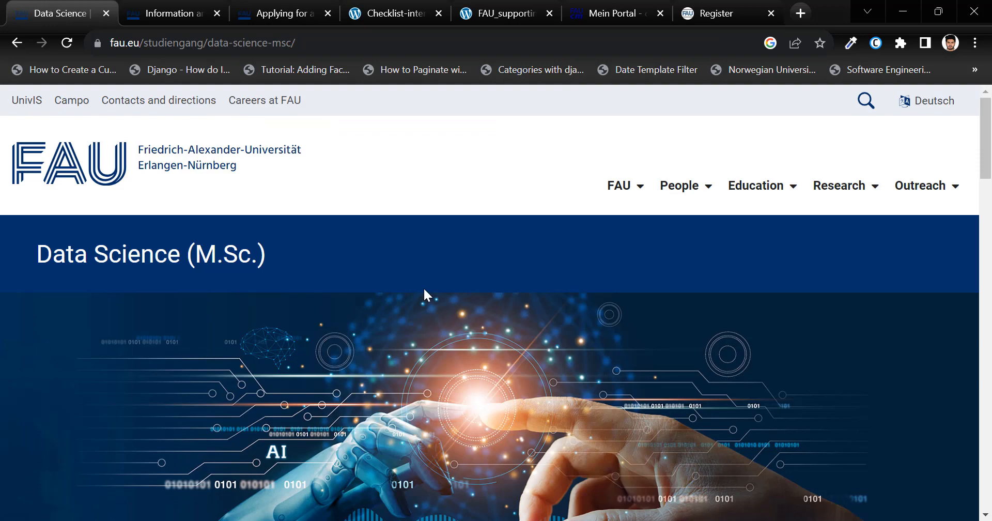
Step: Read the Data Science (M.Sc.) deadlines, admission requirements and language skills sections
scroll(down, 3)
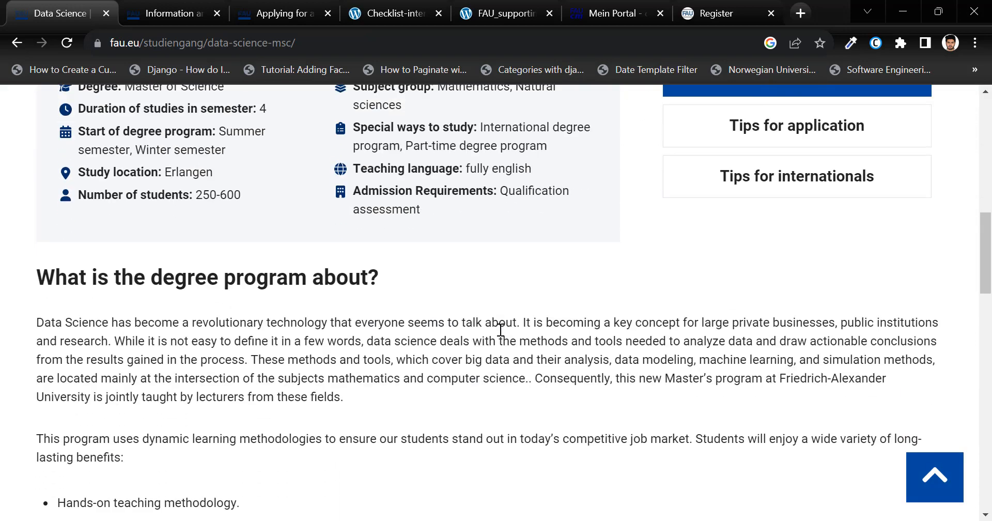
scroll(down, 3)
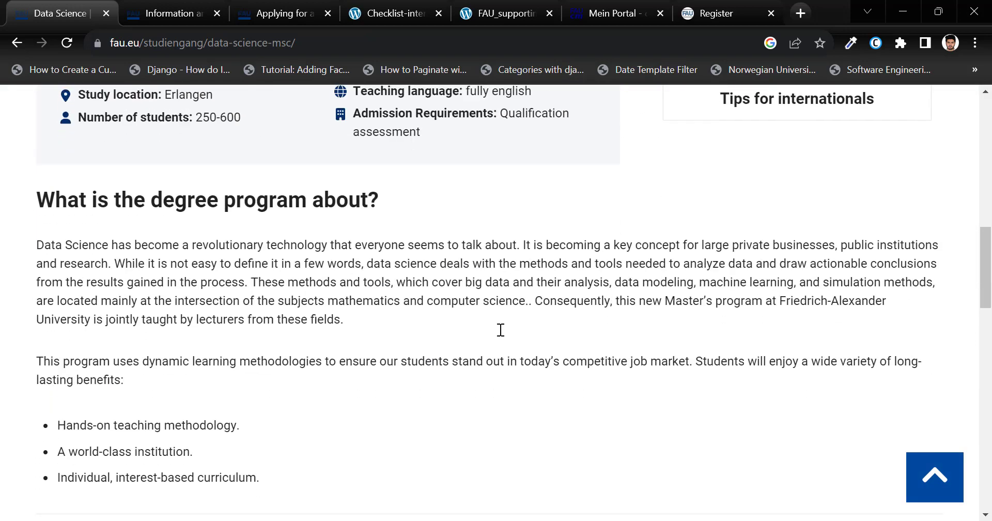
scroll(down, 3)
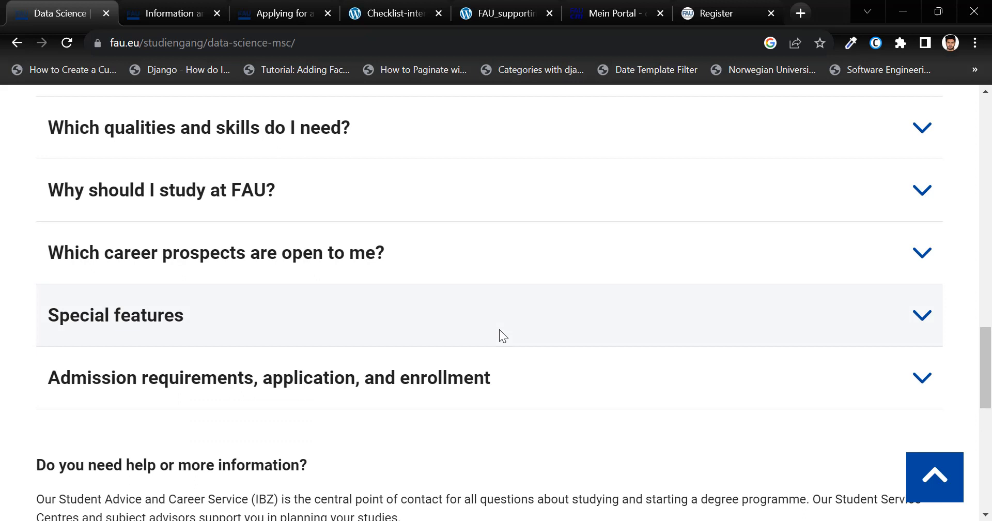
scroll(down, 3)
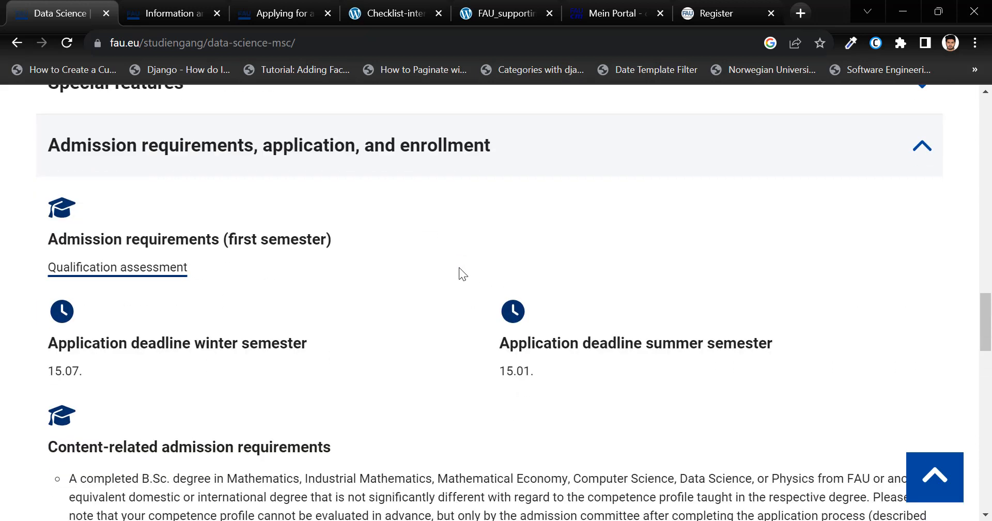
scroll(down, 3)
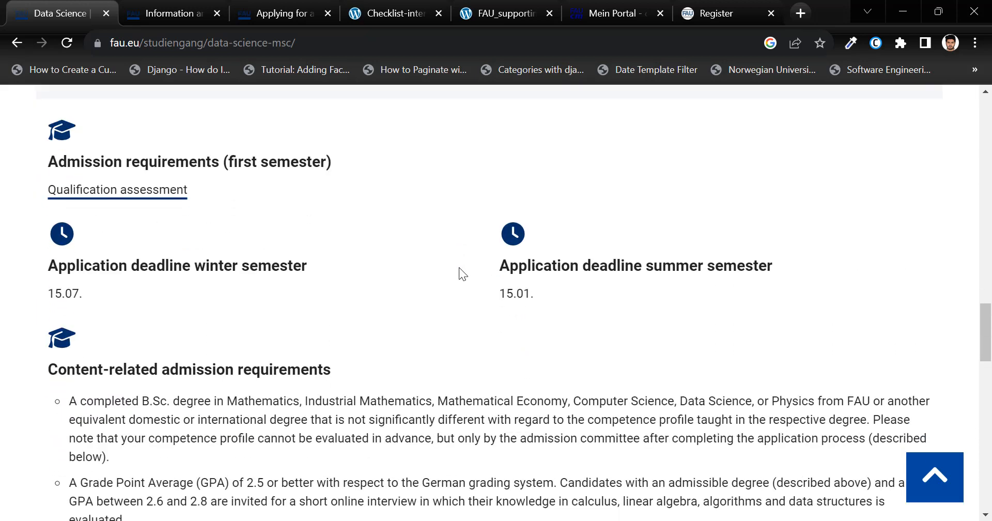
scroll(down, 3)
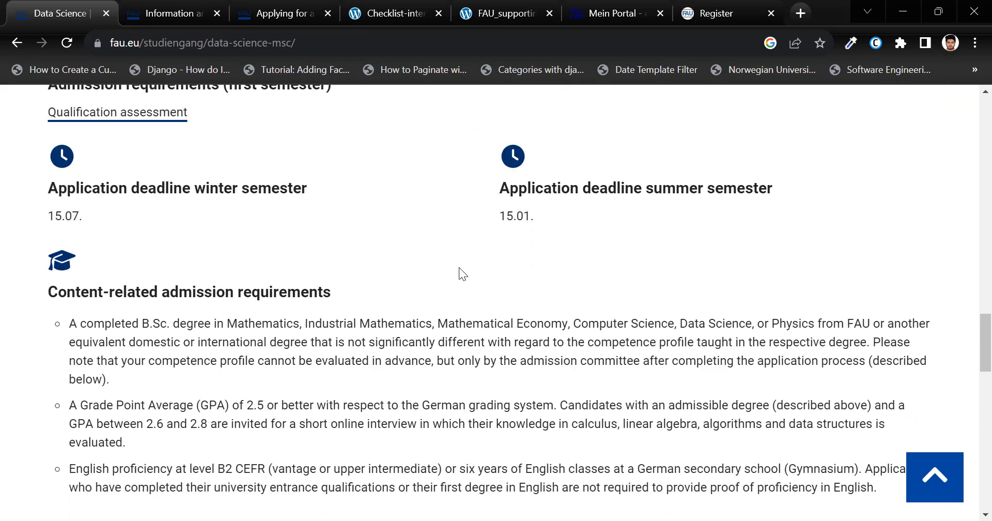
scroll(down, 3)
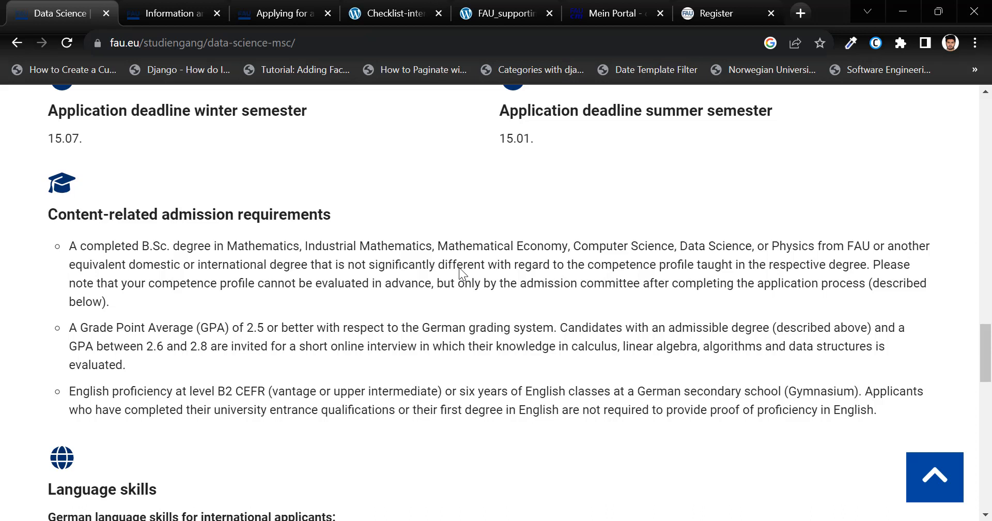
scroll(down, 3)
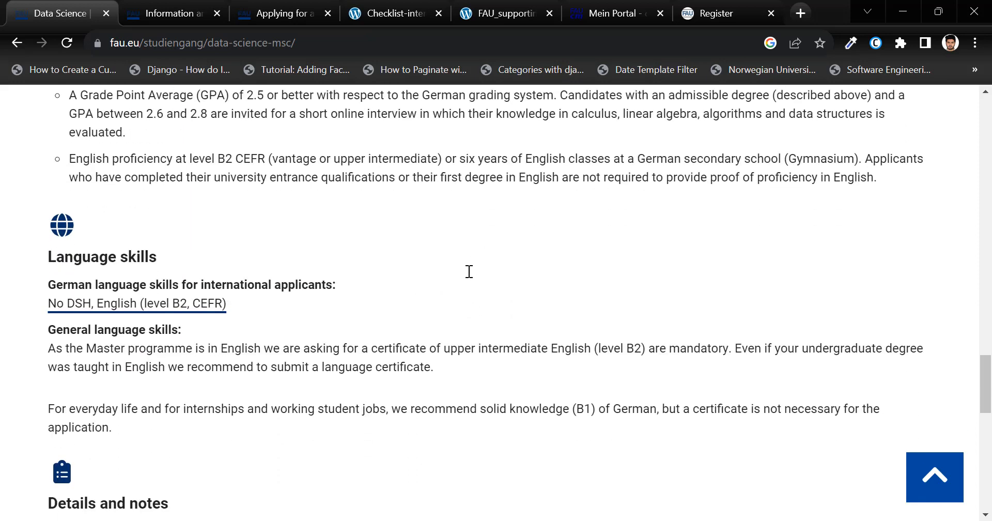
mouse_move(466, 277)
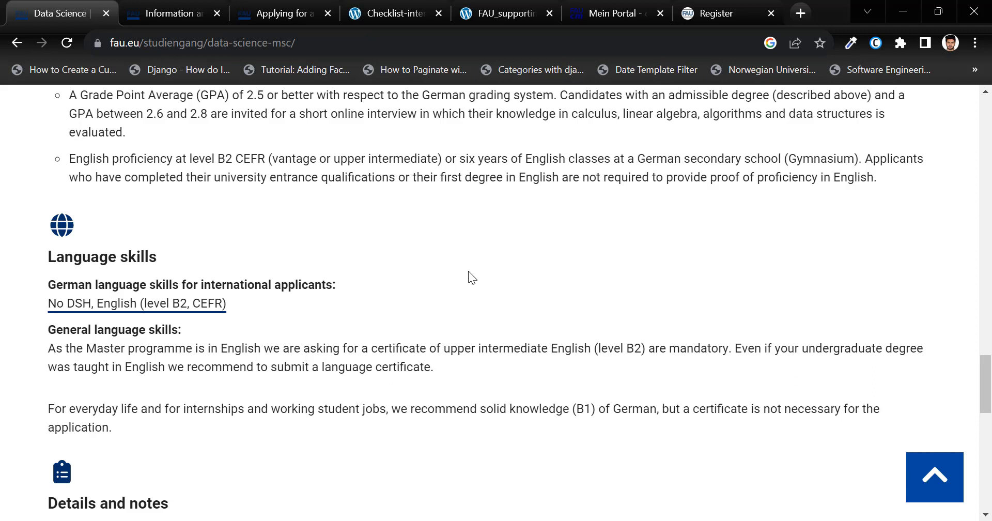
mouse_move(514, 238)
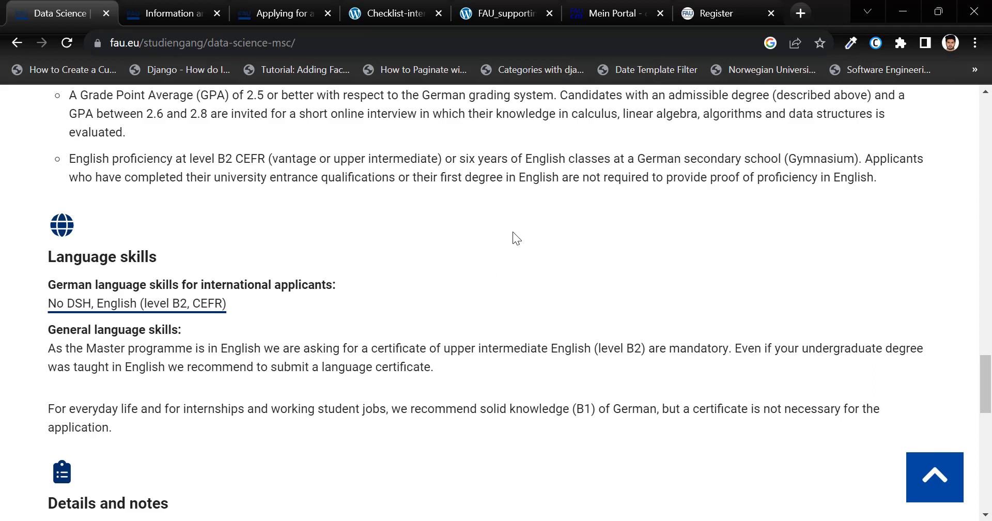
mouse_move(484, 248)
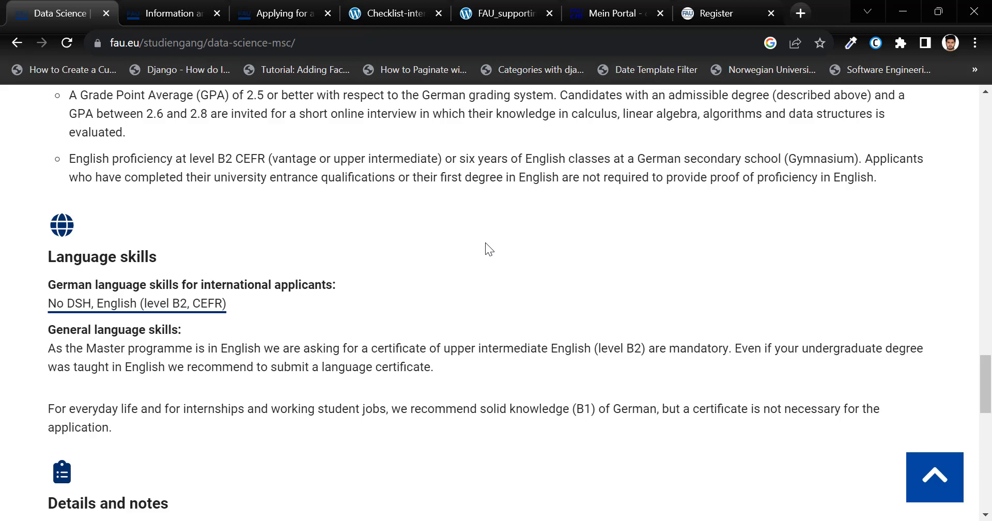
scroll(up, 3)
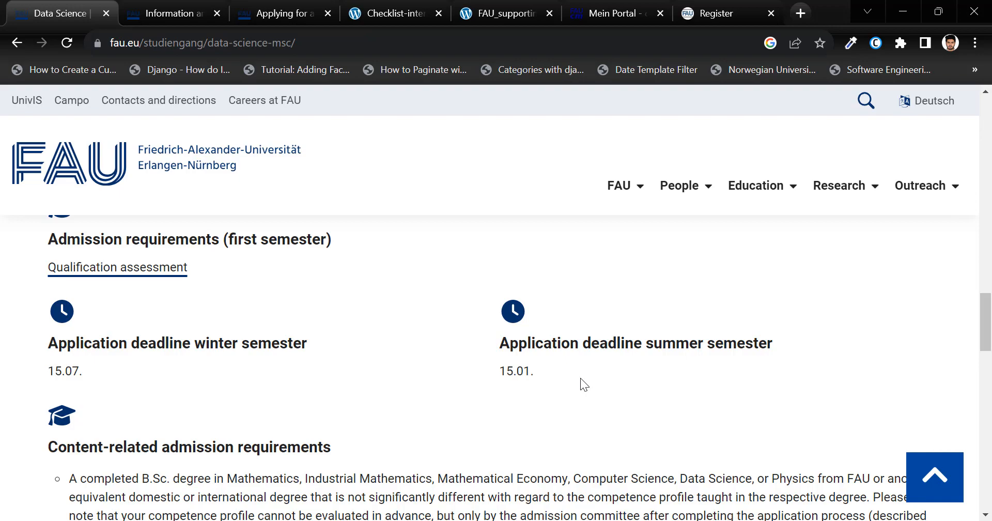
Step: Move to the Applying for a Master's page and review its application checklists
click(282, 13)
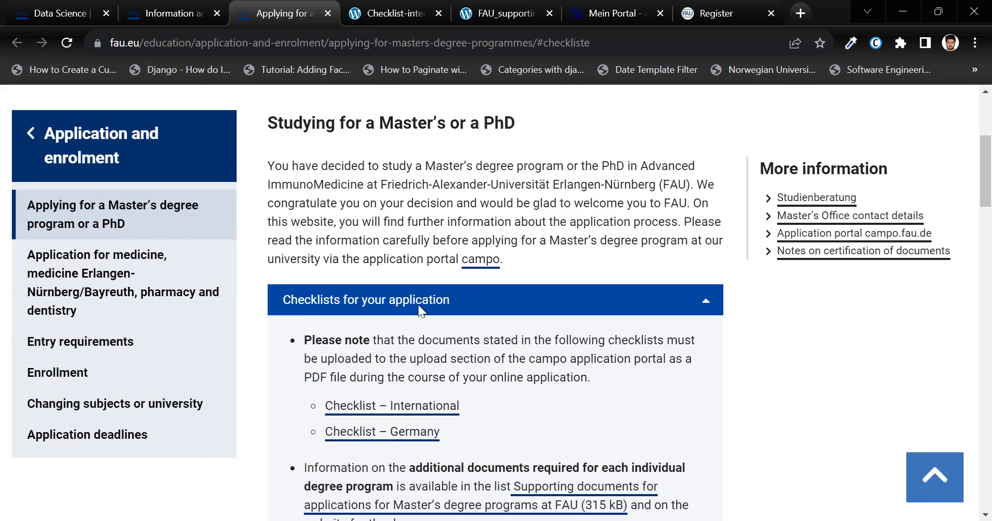
scroll(down, 3)
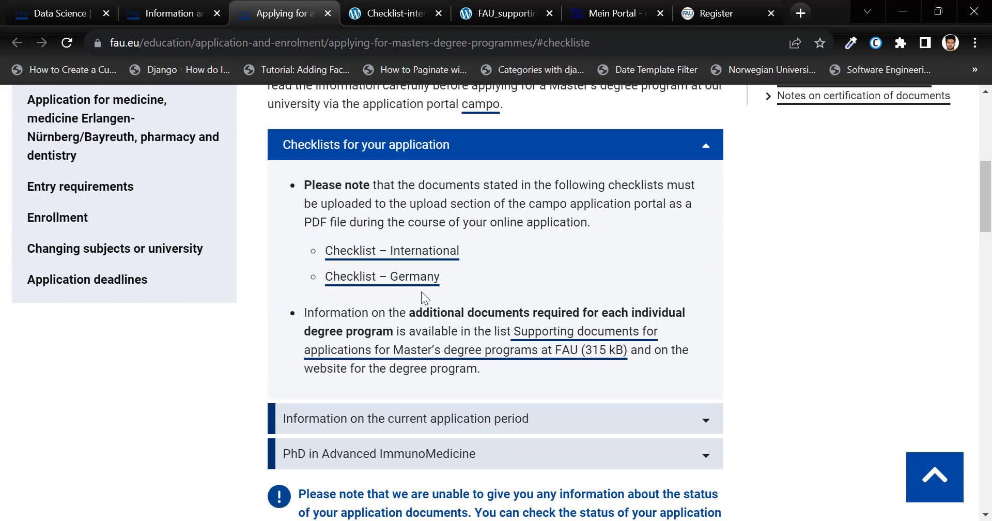
mouse_move(567, 355)
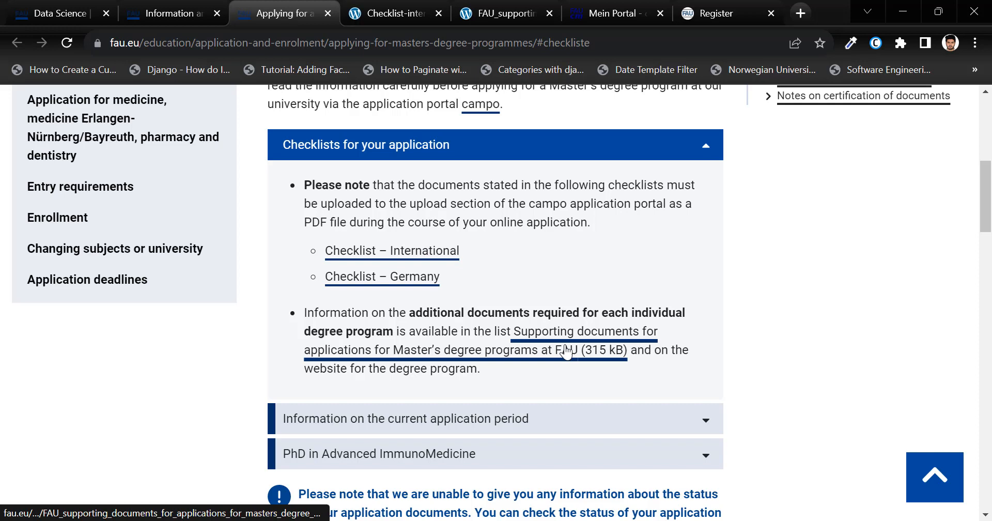
scroll(down, 3)
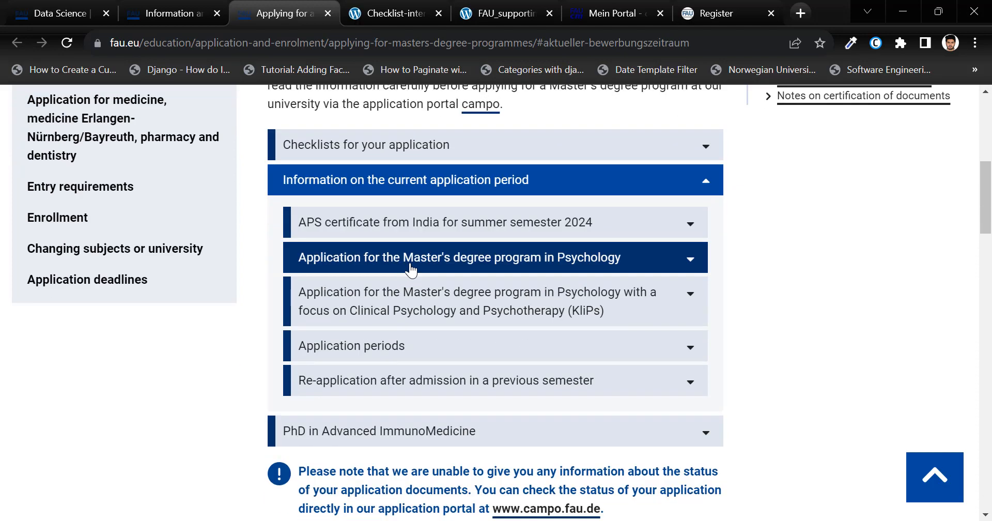
Step: Expand the APS certificate notice, read the Faculty of Sciences ECTS requirements, then view the international checklist
click(444, 222)
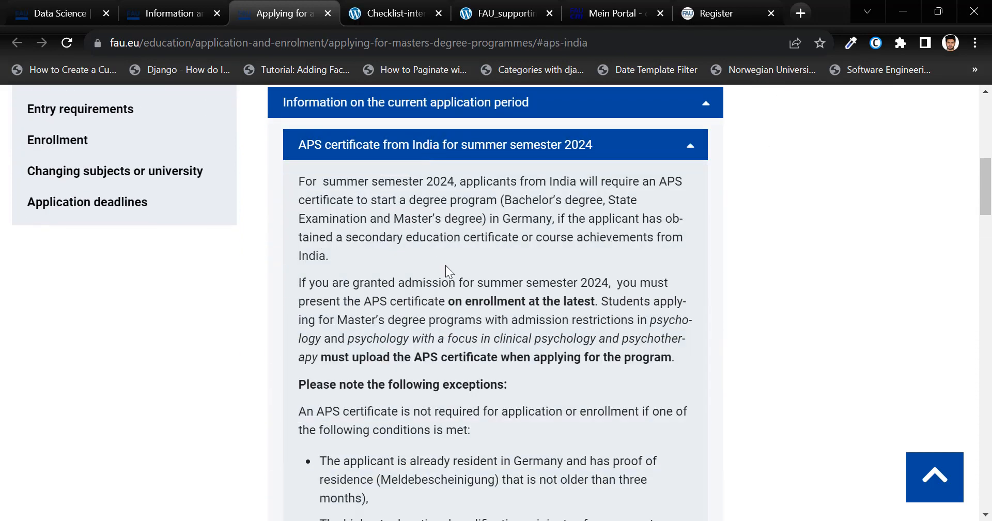
scroll(down, 3)
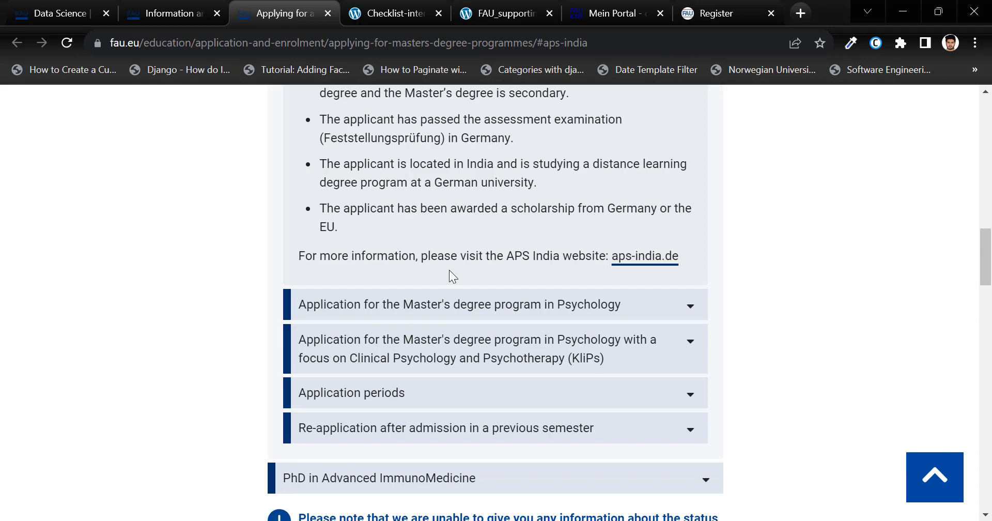
scroll(down, 3)
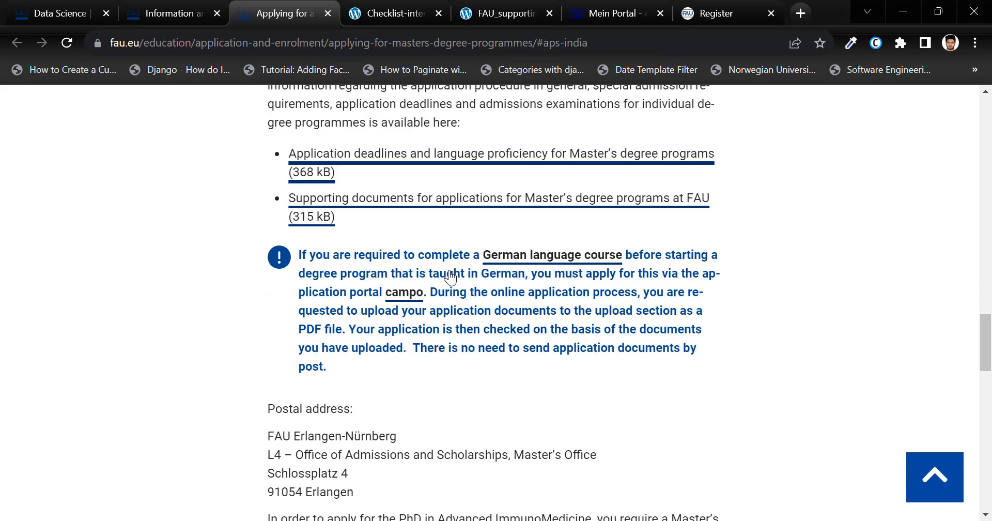
scroll(down, 3)
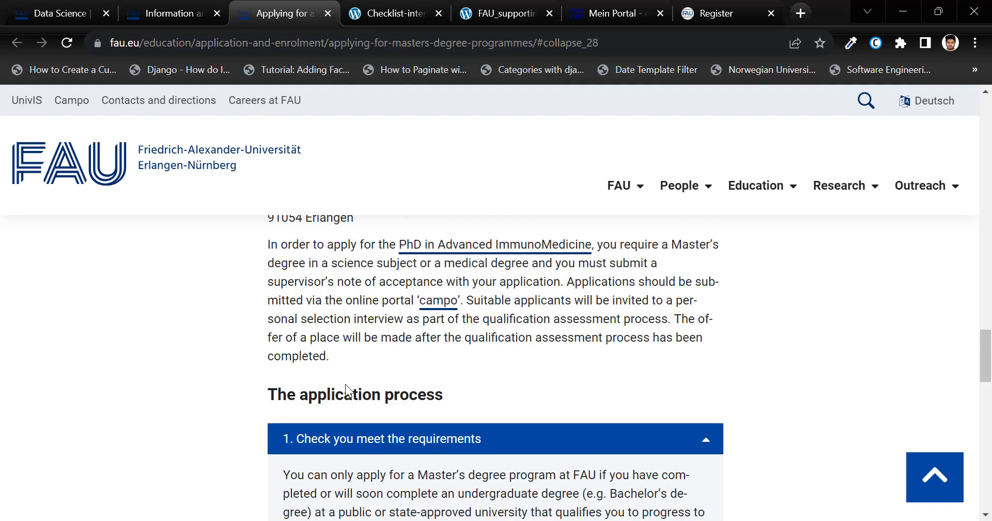
mouse_move(484, 448)
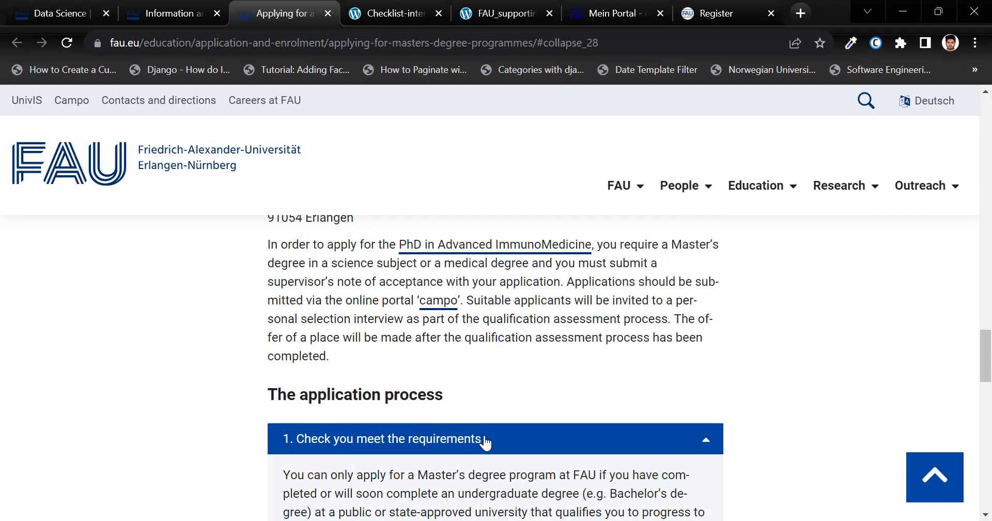
scroll(down, 3)
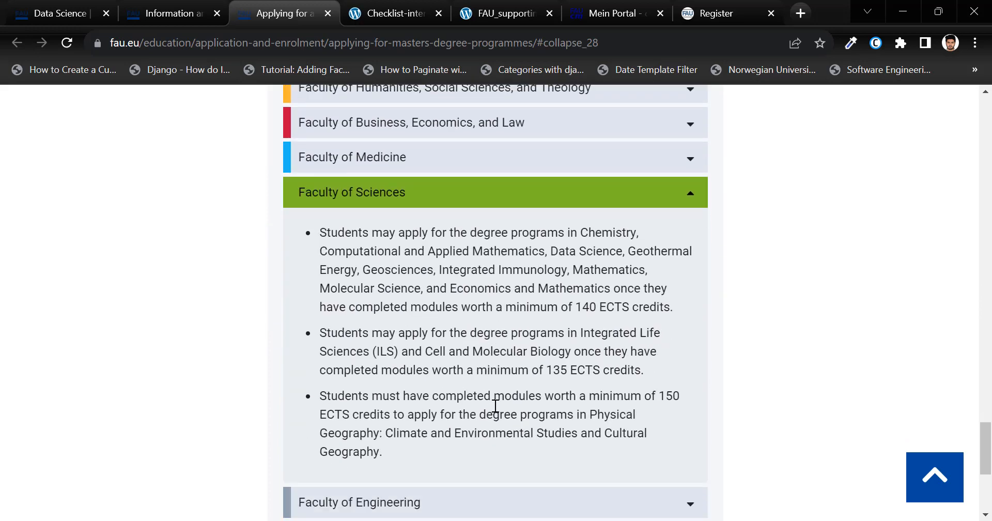
mouse_move(569, 333)
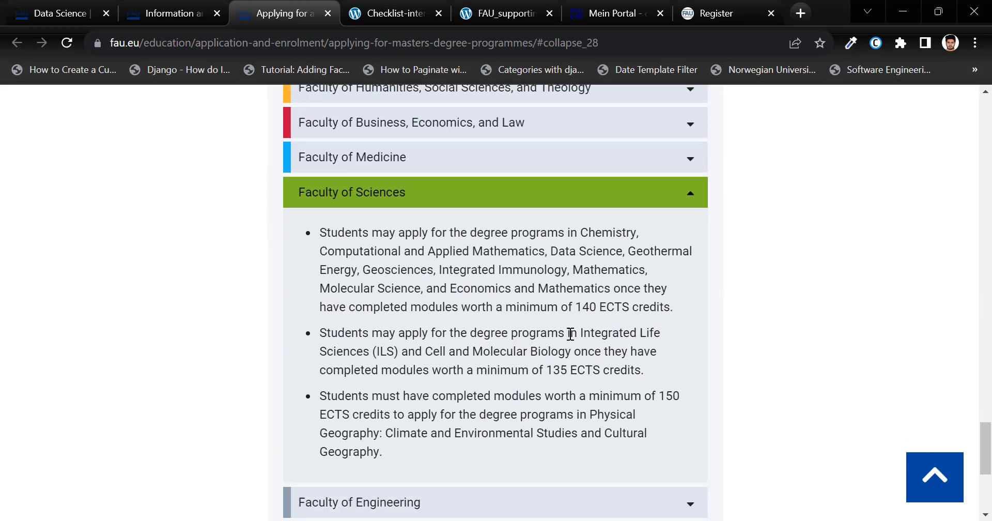
mouse_move(591, 365)
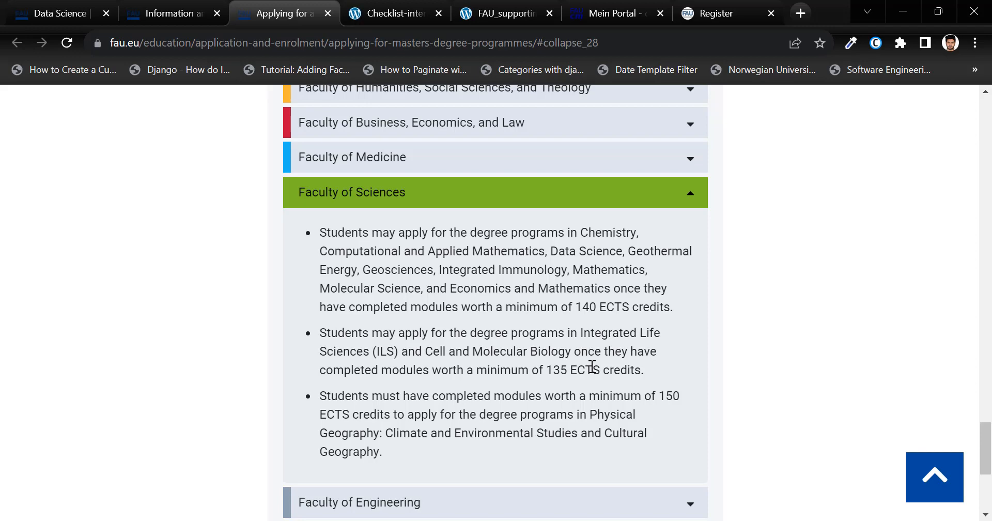
click(392, 14)
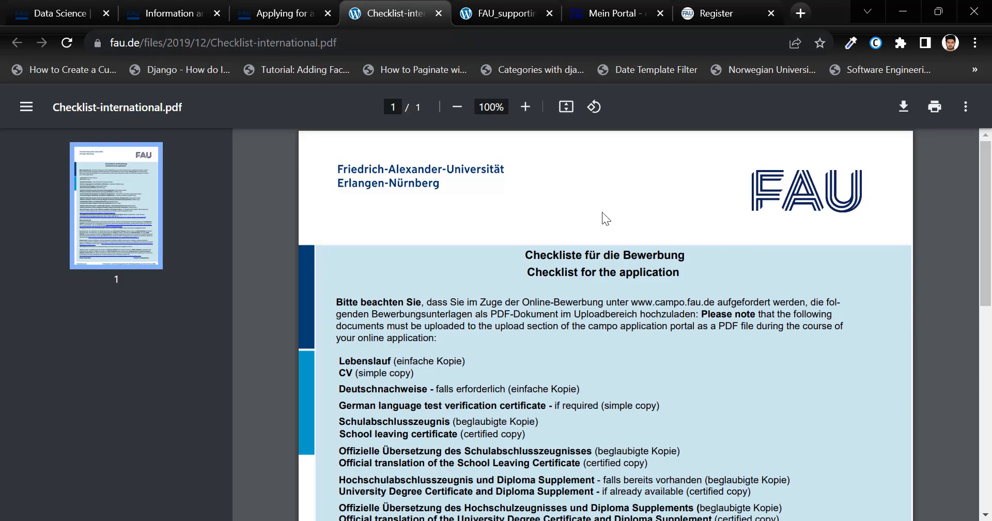
Step: Read the checklist PDF's required documents, including certified-copy and APS certificate notes
scroll(down, 3)
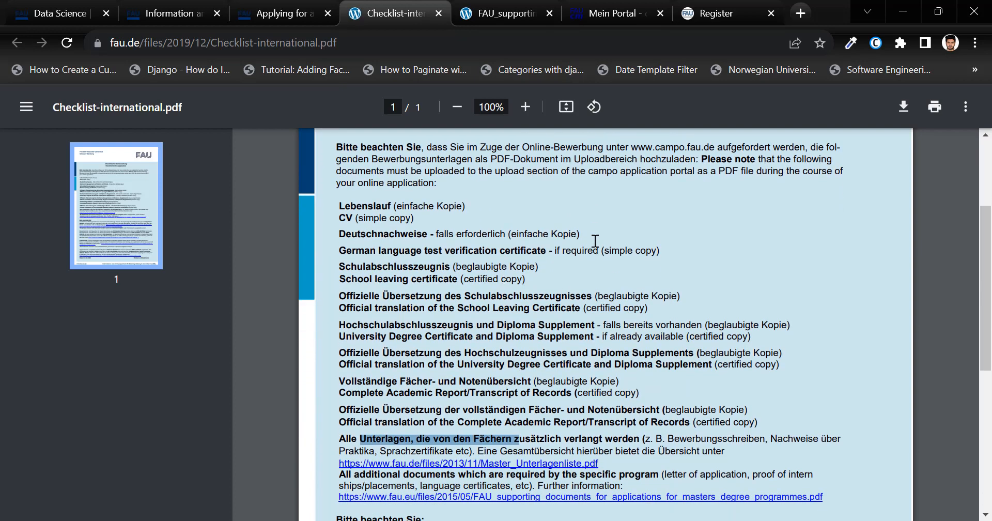
mouse_move(361, 222)
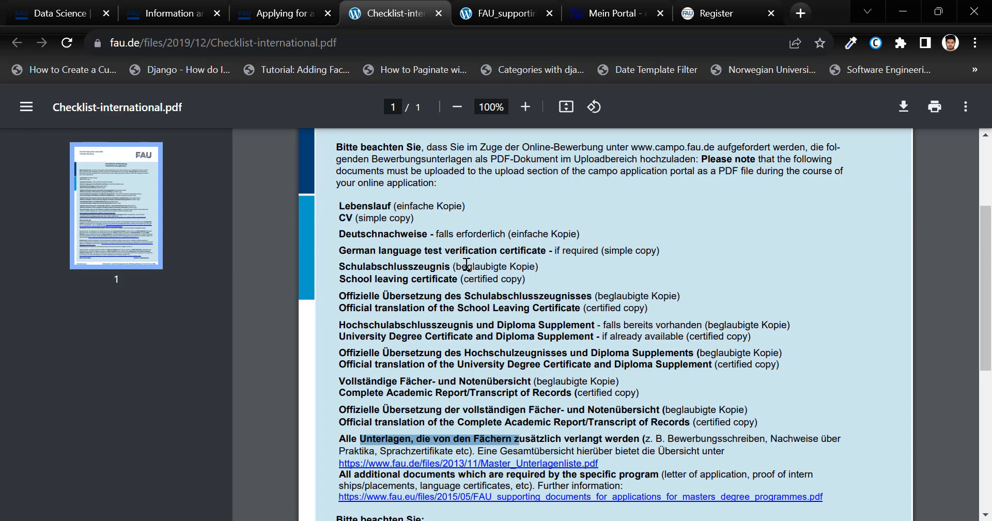
mouse_move(550, 251)
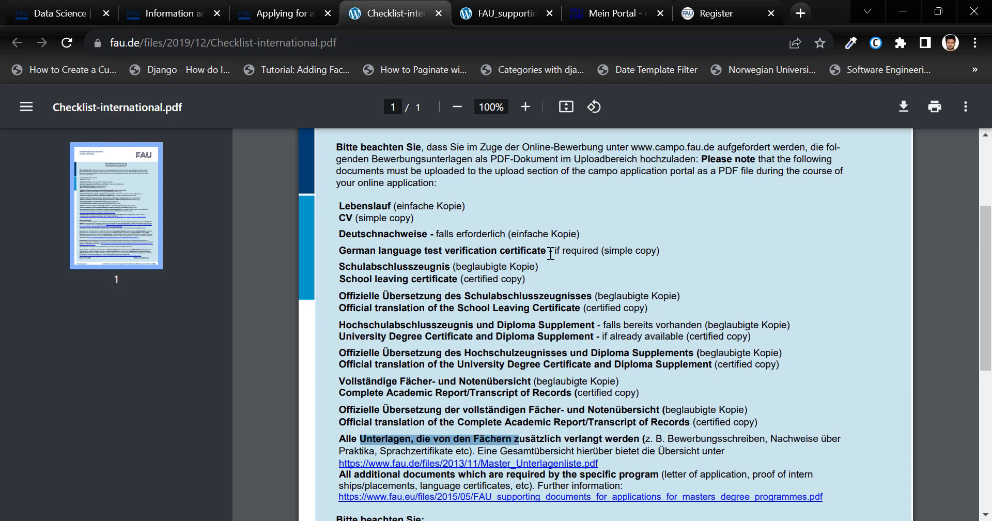
mouse_move(385, 287)
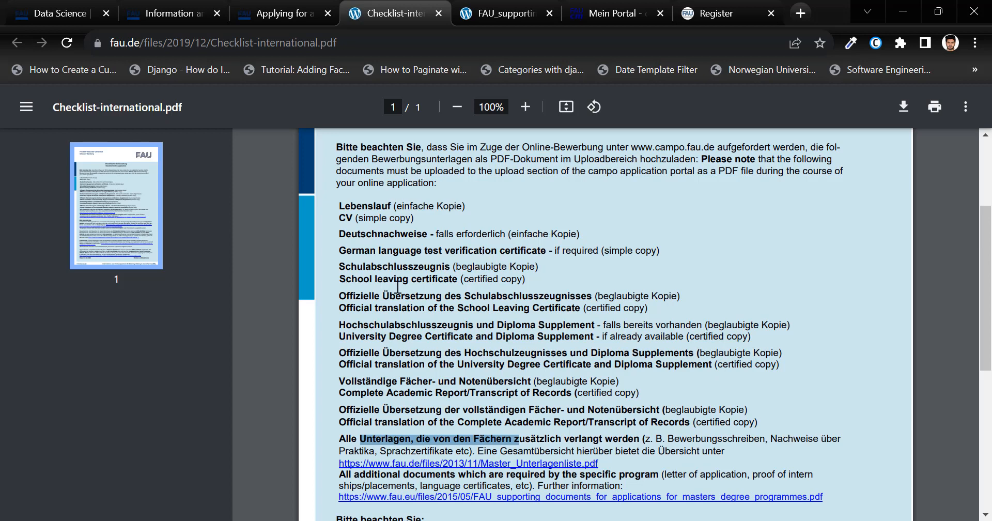
scroll(down, 3)
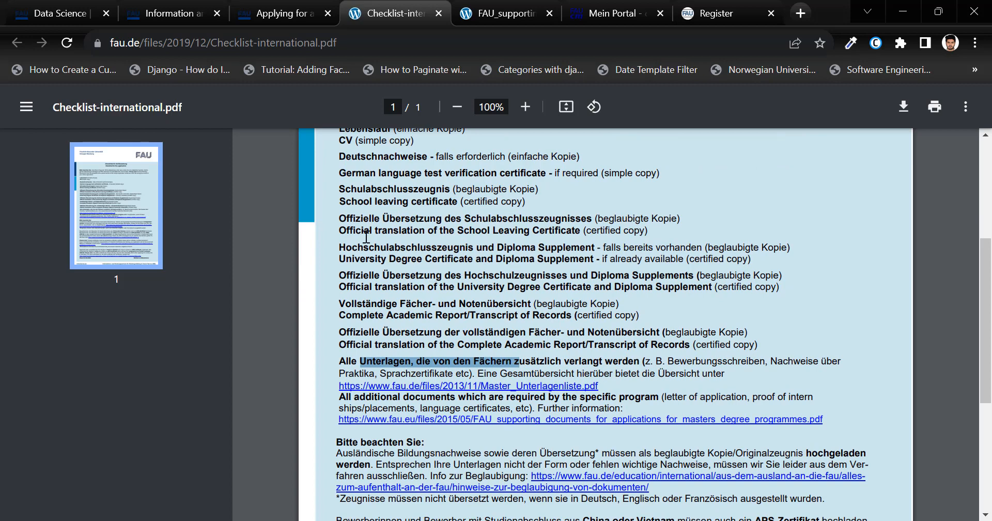
mouse_move(614, 230)
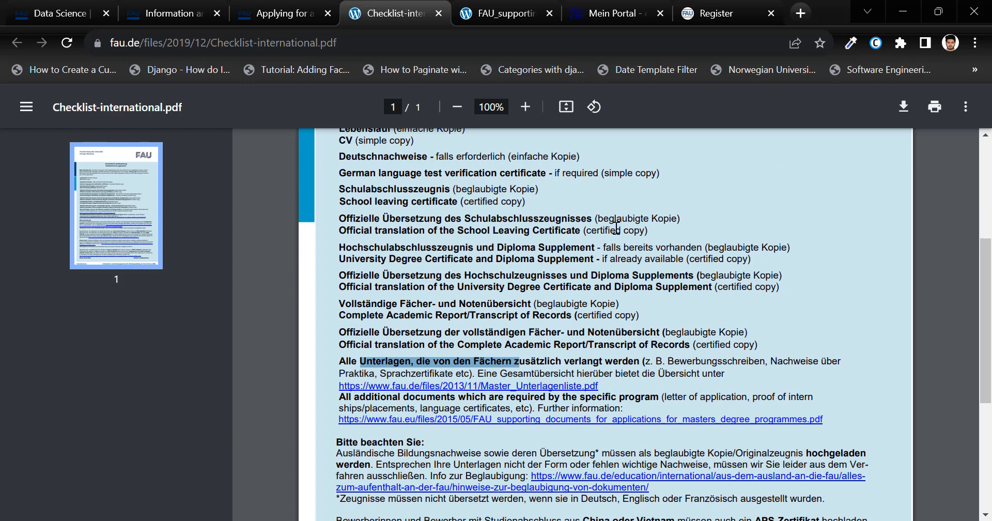
mouse_move(613, 247)
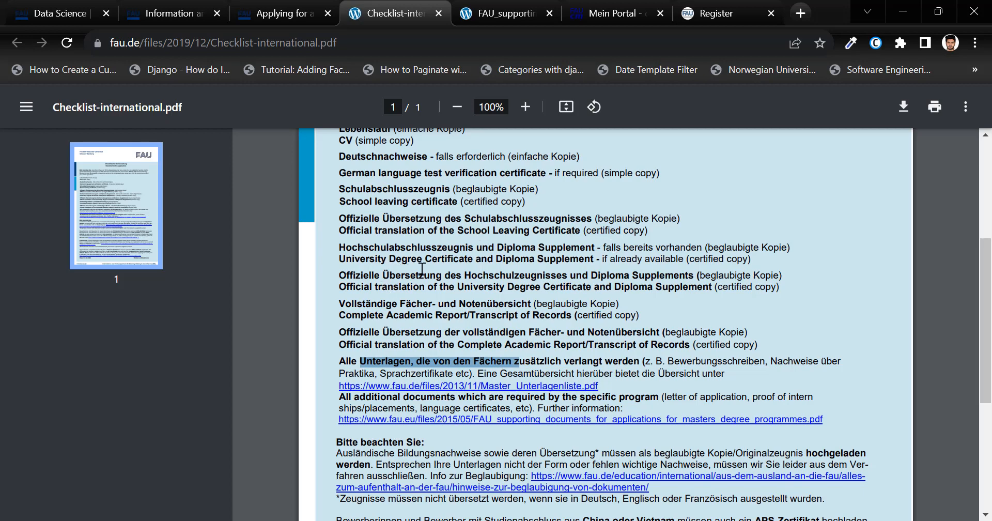
mouse_move(593, 267)
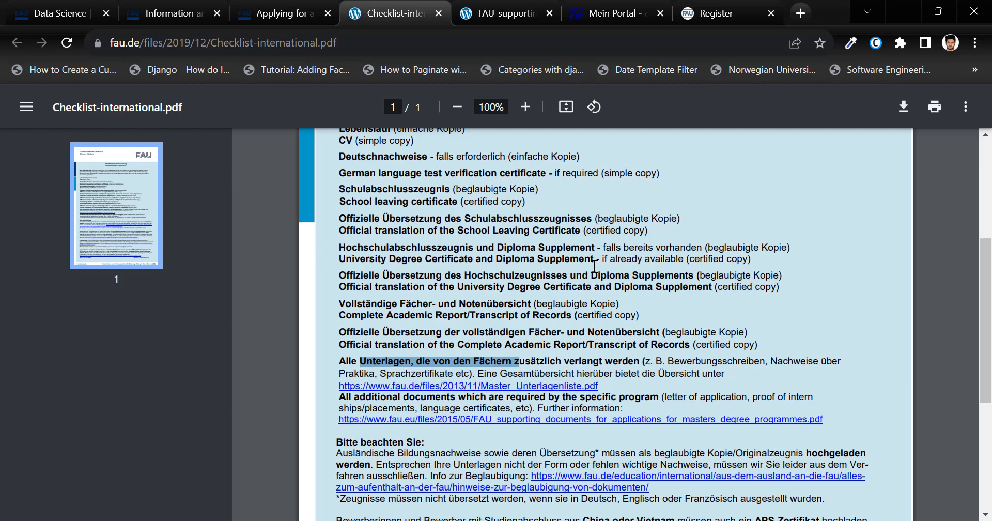
scroll(down, 3)
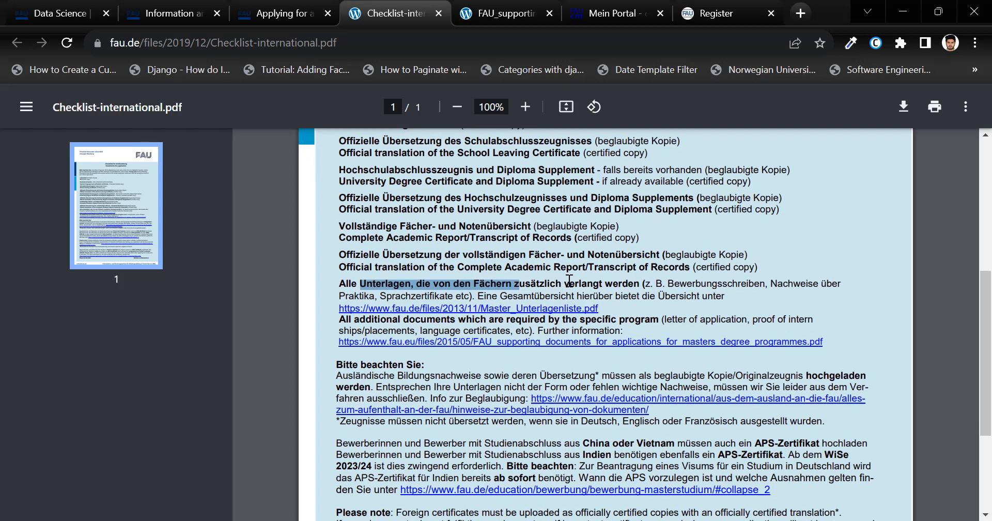
mouse_move(513, 217)
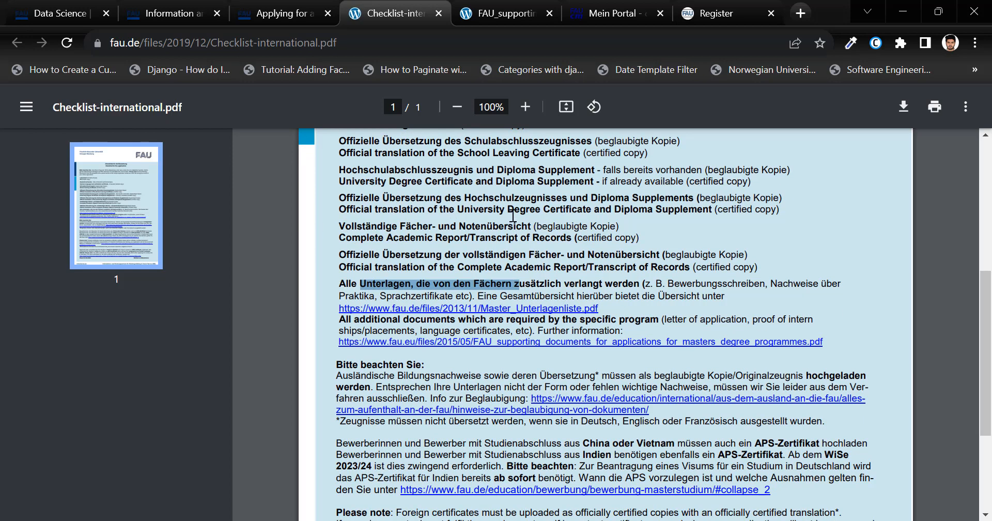
mouse_move(644, 226)
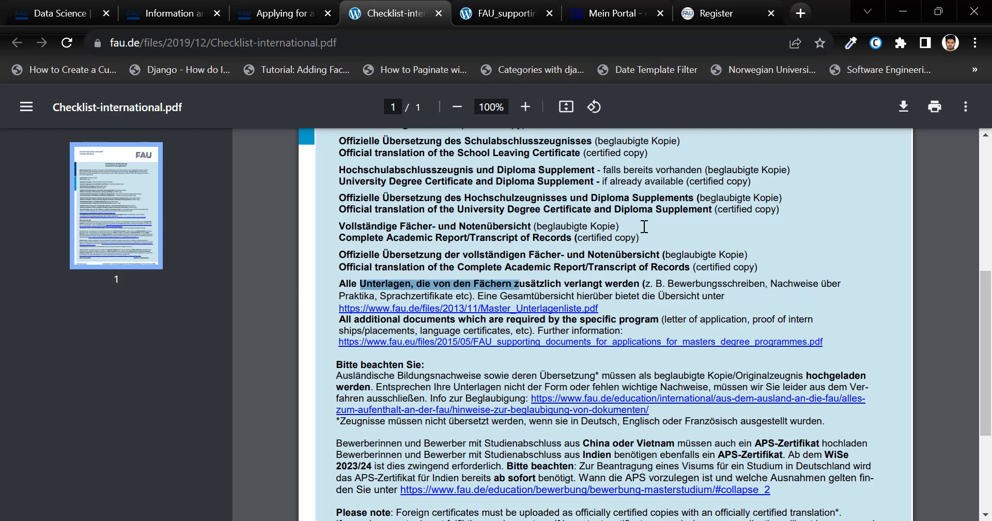
mouse_move(421, 255)
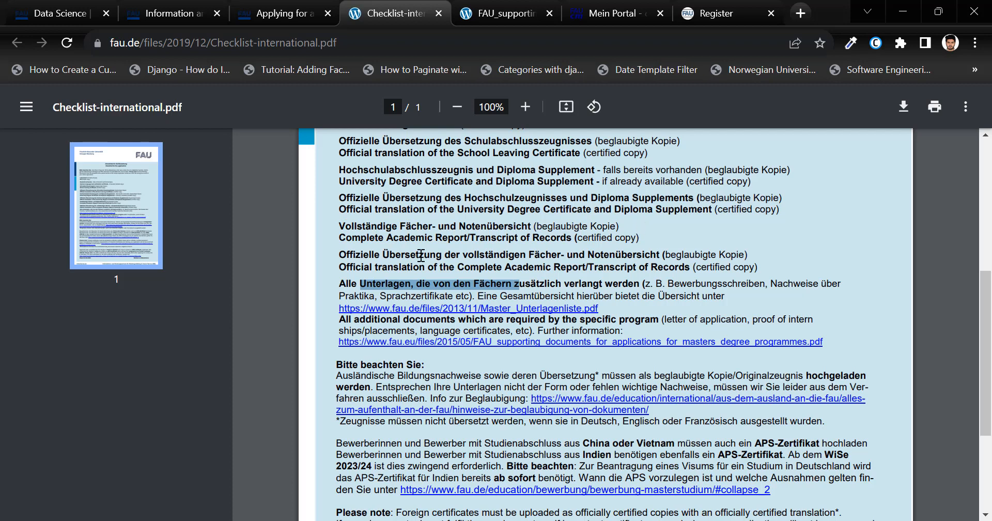
mouse_move(536, 245)
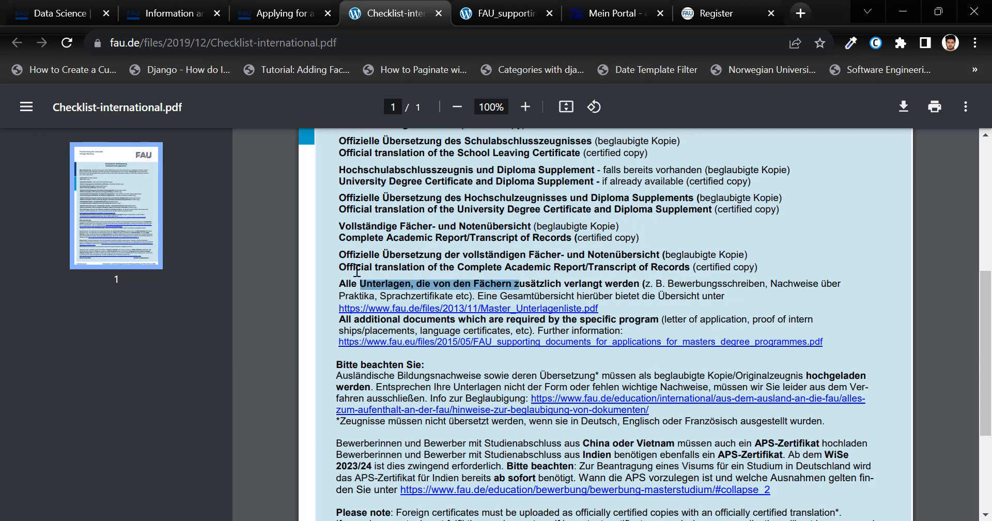
mouse_move(556, 272)
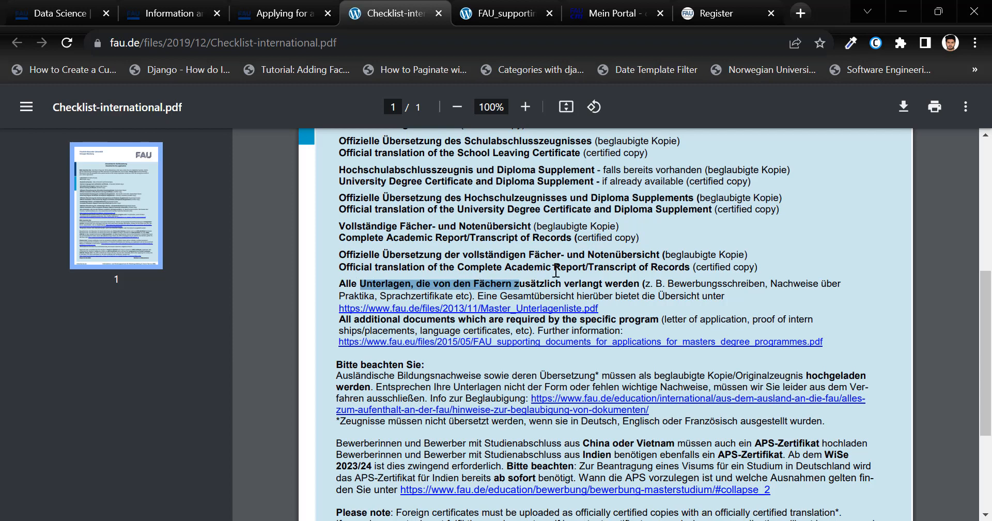
mouse_move(659, 276)
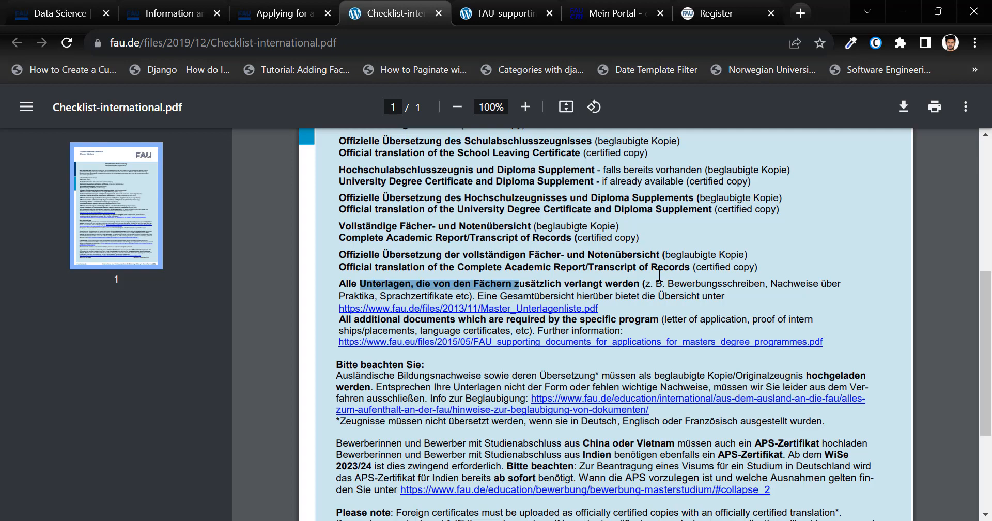
mouse_move(516, 245)
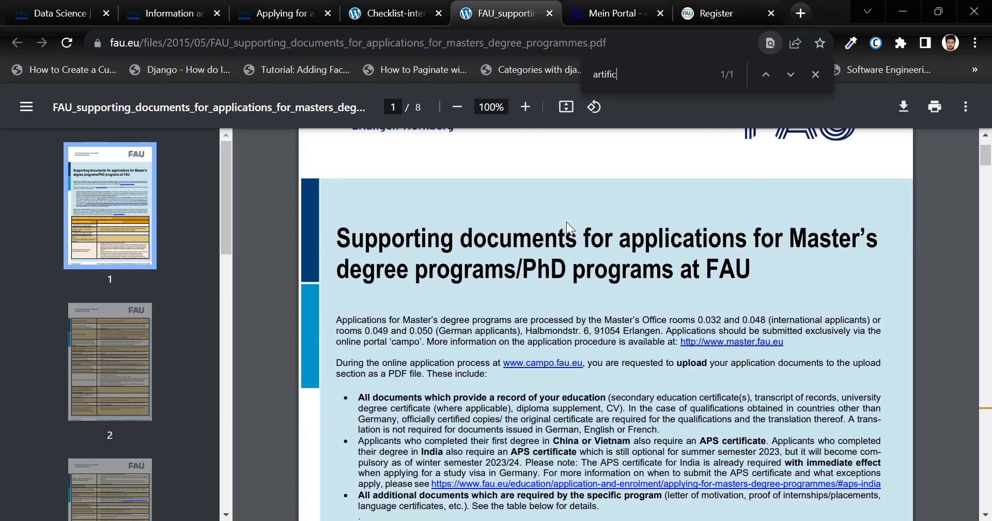
Step: Skim the supporting documents guide, including programme-specific requirements, then return to the campo portal
scroll(down, 3)
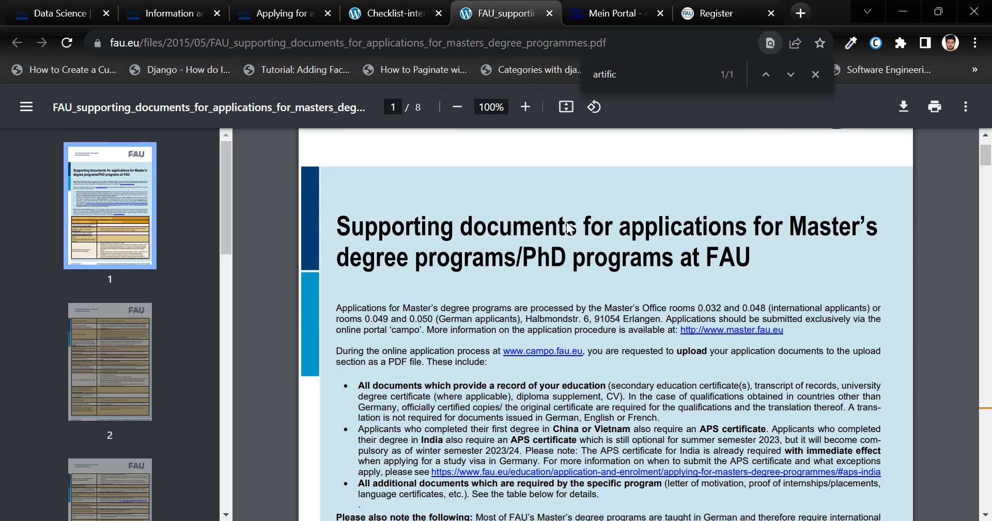
mouse_move(572, 282)
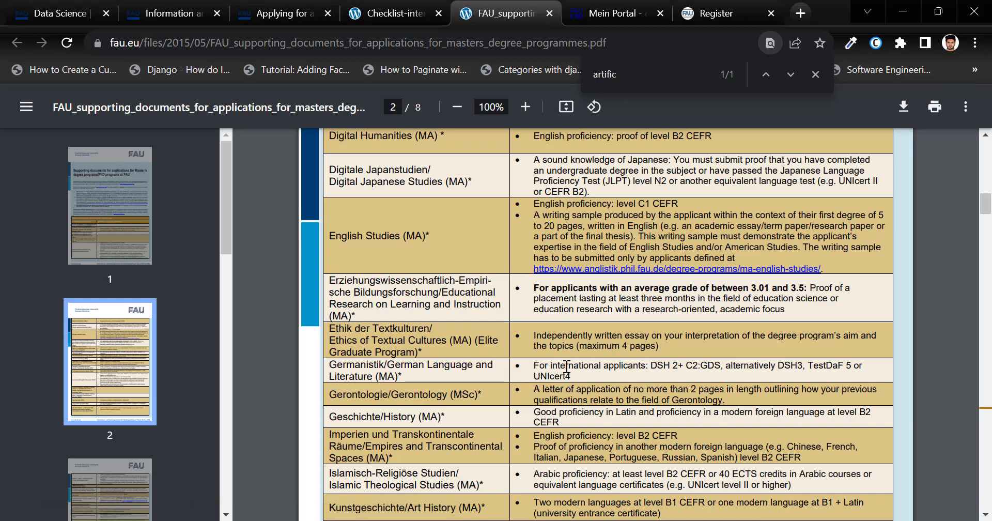
scroll(down, 3)
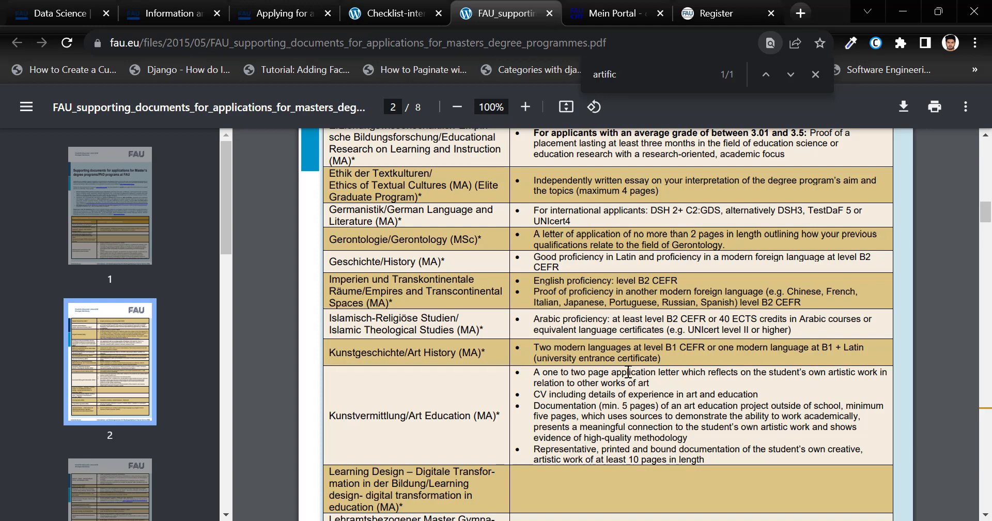
scroll(down, 3)
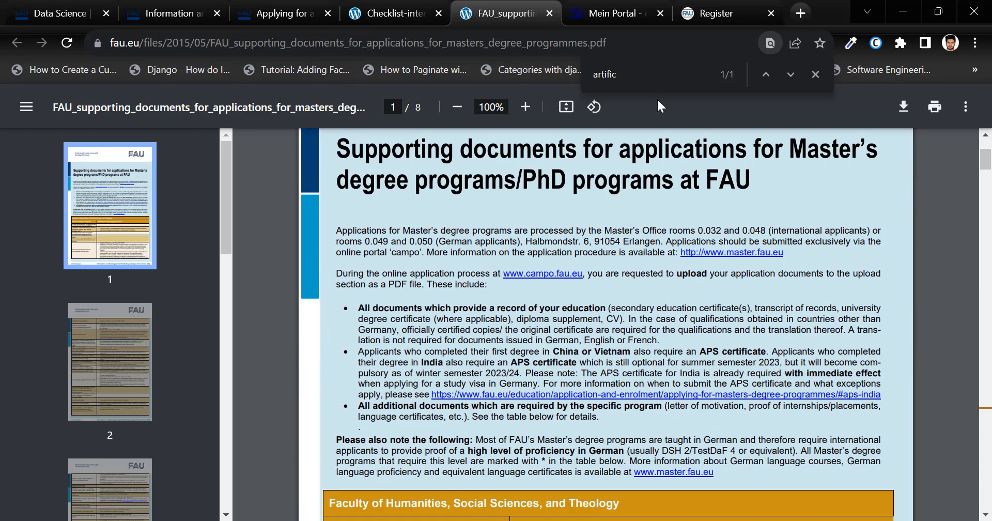
click(618, 14)
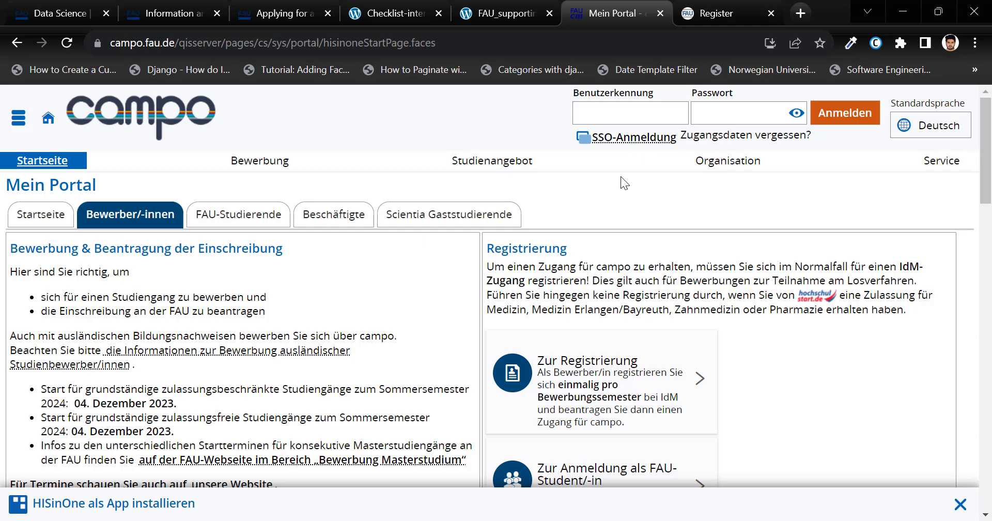
Step: Set the campo portal language to English and start IdM registration from the Applicants section
click(930, 125)
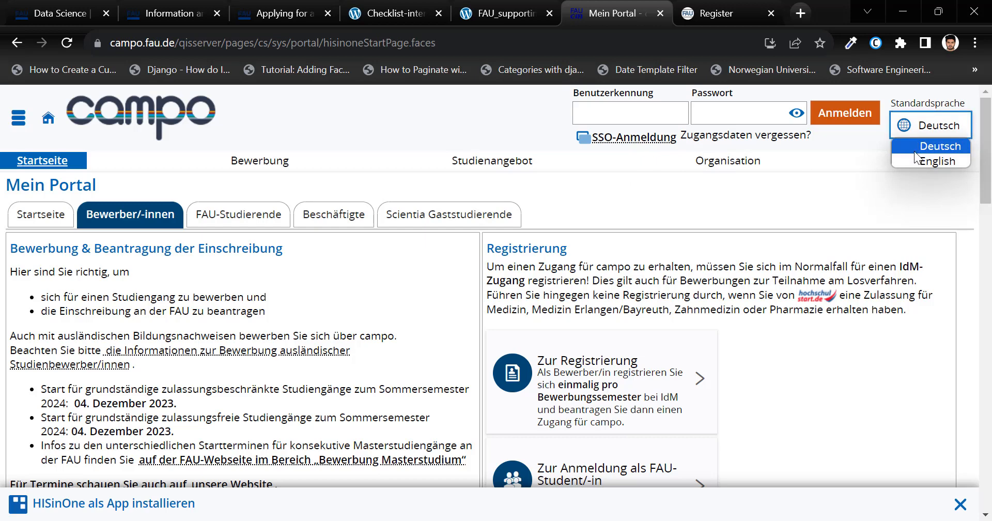
click(938, 161)
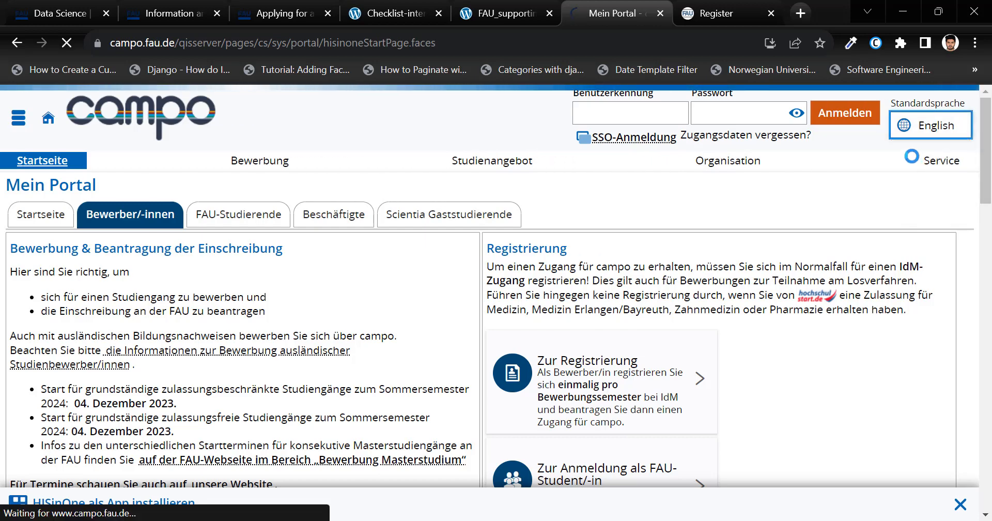
click(930, 124)
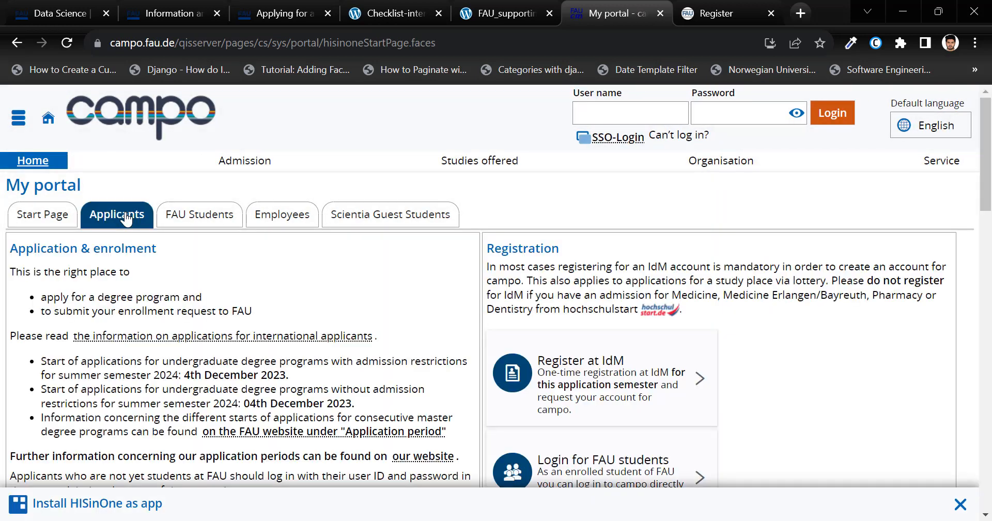
mouse_move(610, 378)
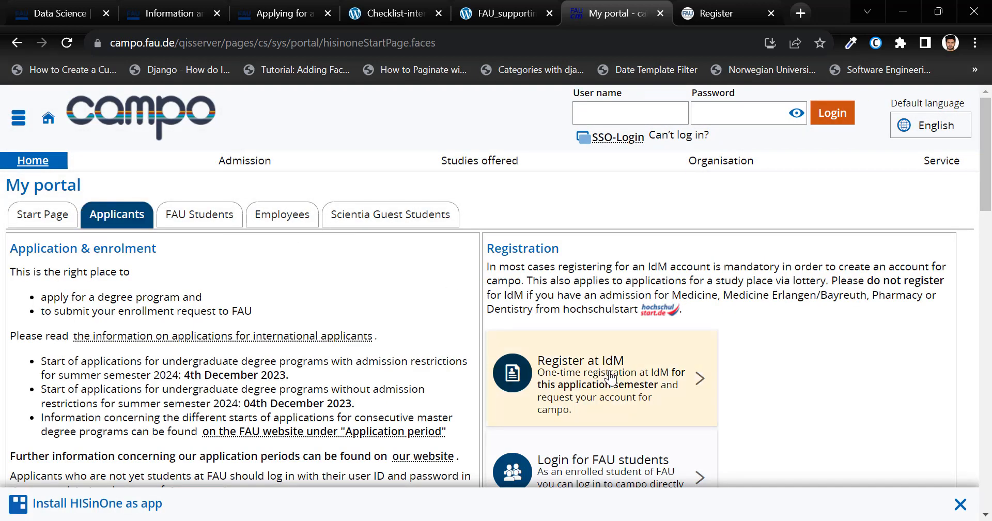
click(610, 376)
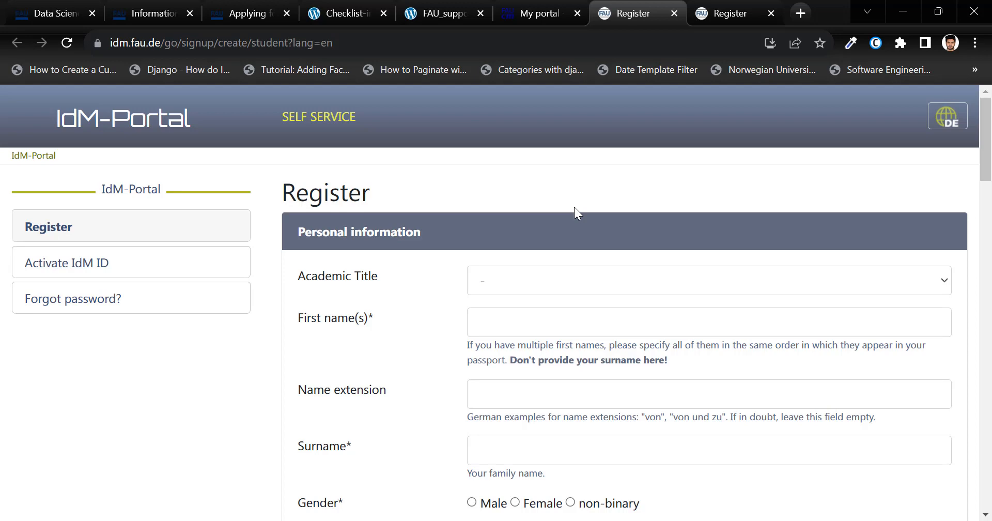
scroll(down, 3)
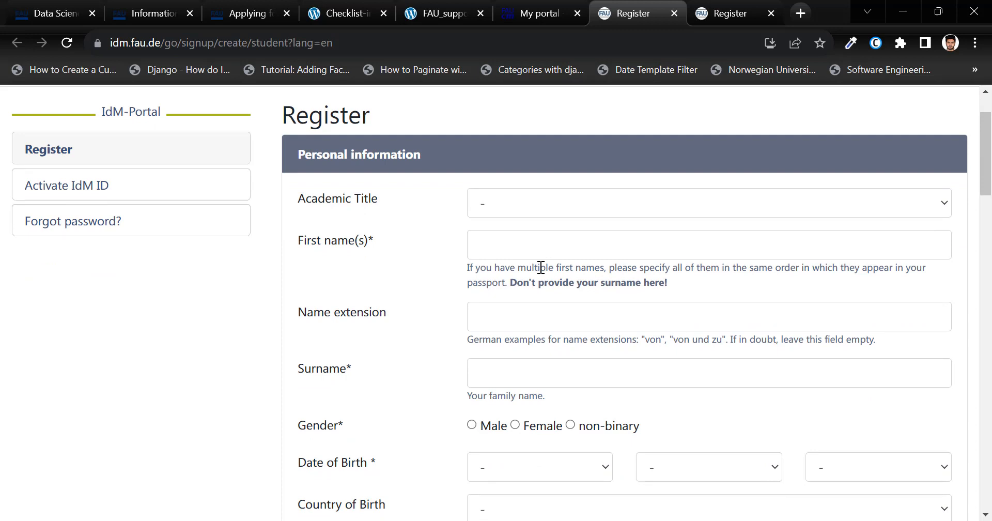
text(M A B Siddique)
text(Naeem)
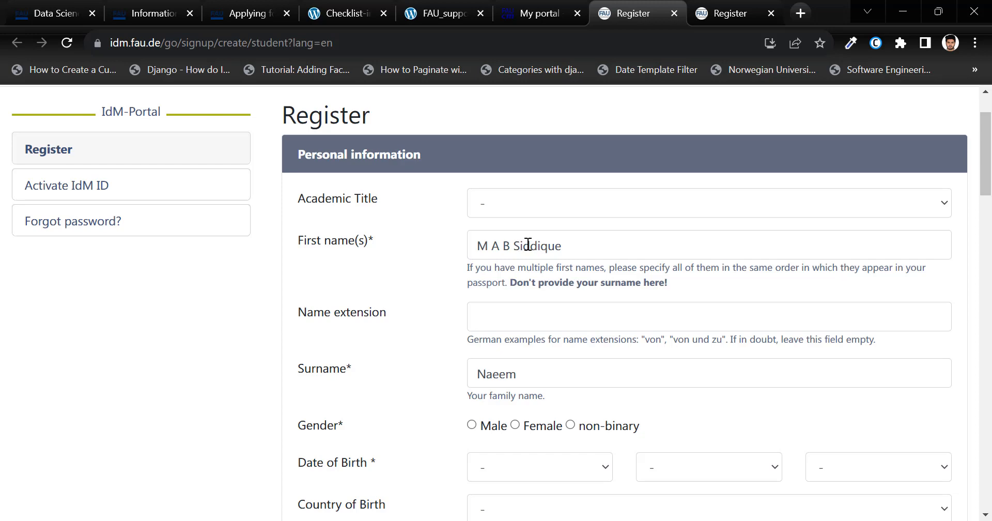
mouse_move(529, 224)
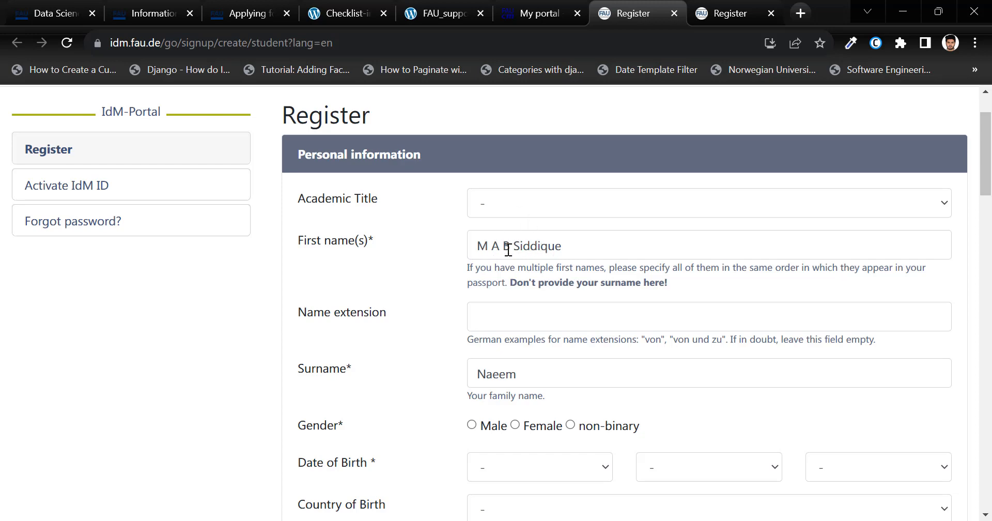
text(B)
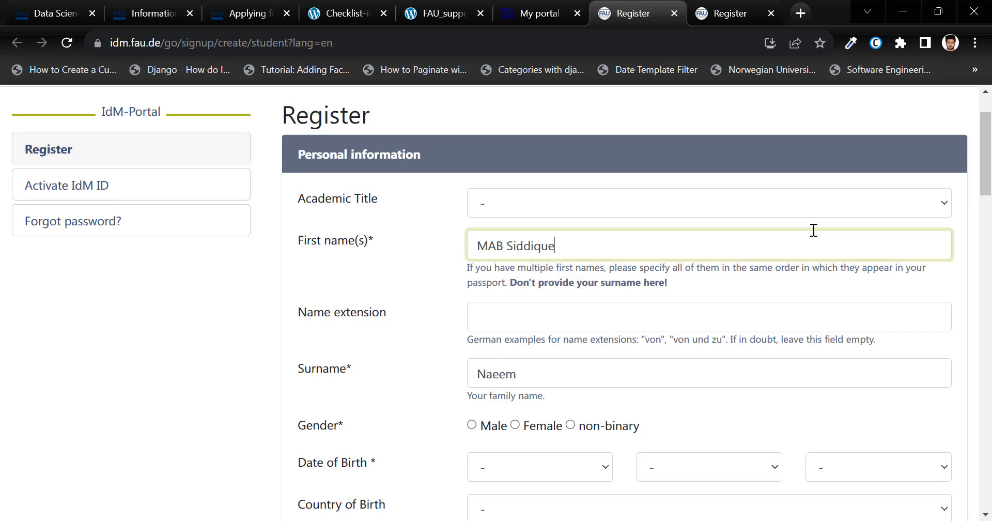
Step: Agree to the privacy policy and terms of use, then go back to campo's Organisation menu
scroll(down, 3)
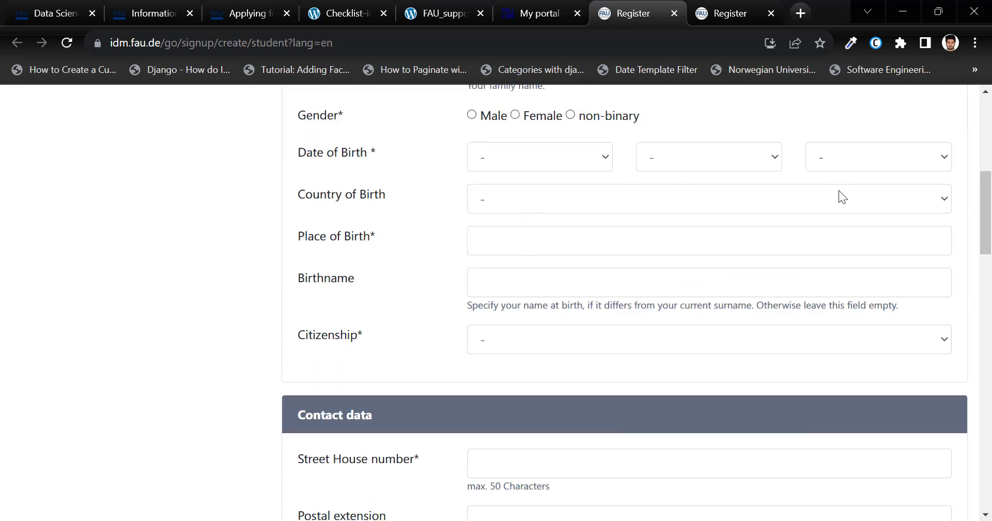
scroll(down, 3)
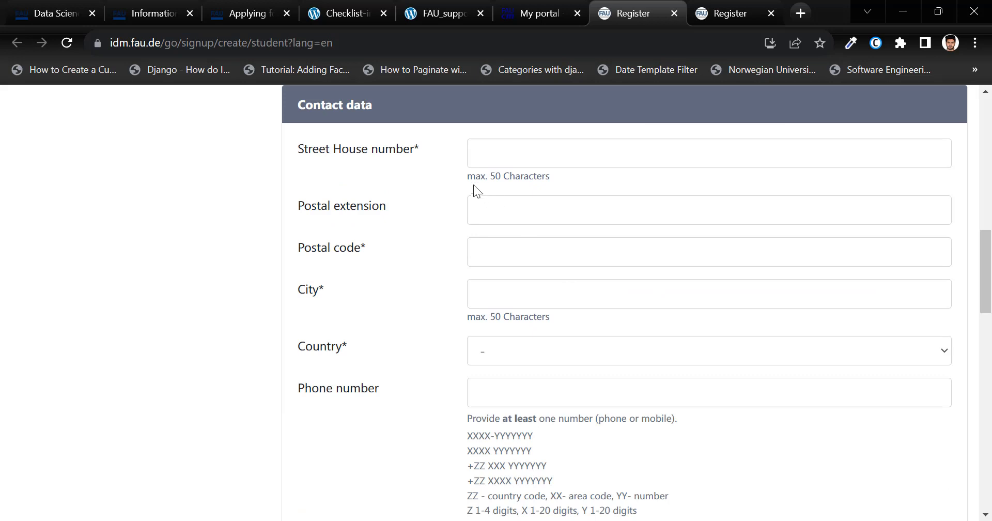
scroll(down, 3)
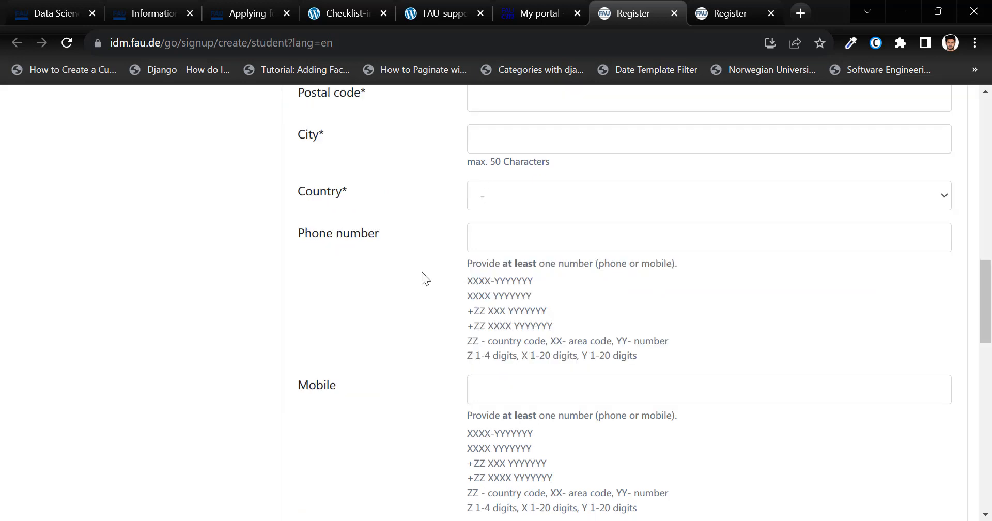
mouse_move(525, 283)
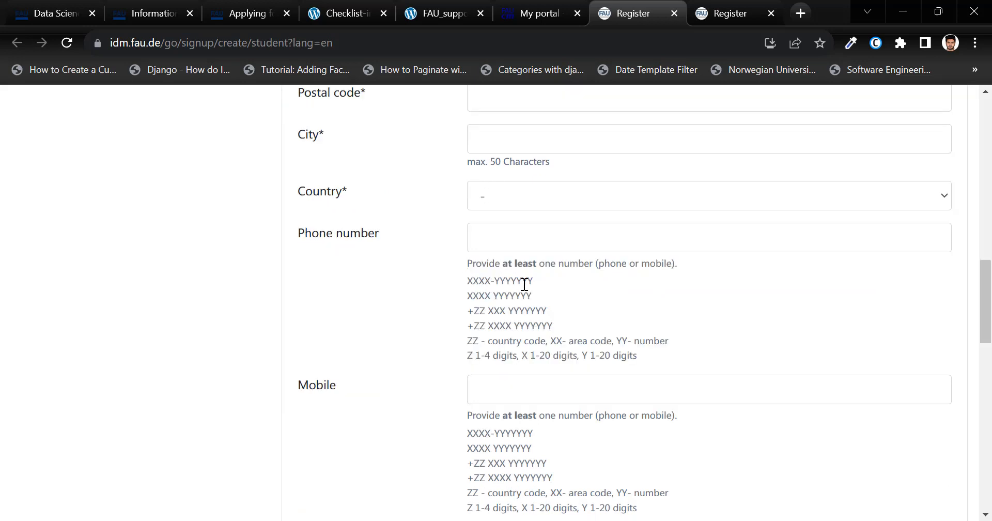
mouse_move(561, 294)
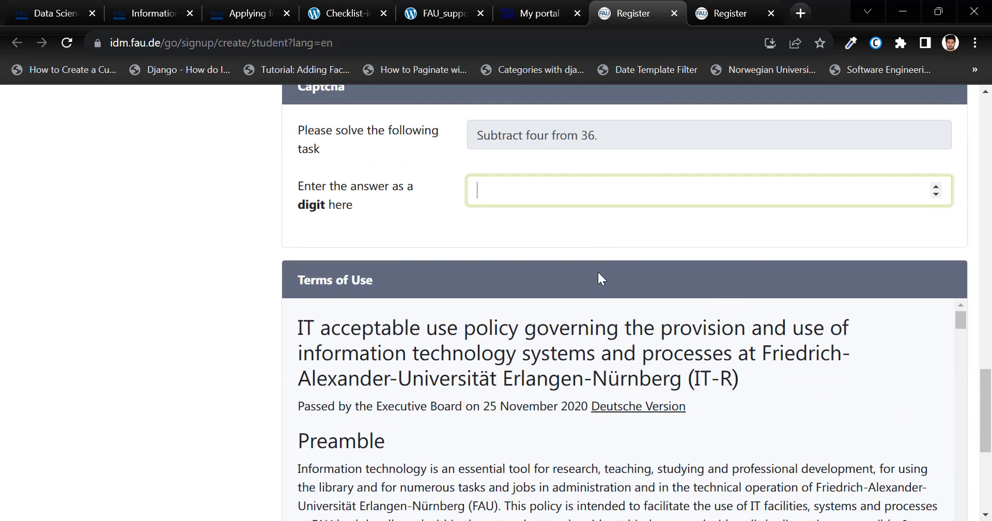
scroll(down, 3)
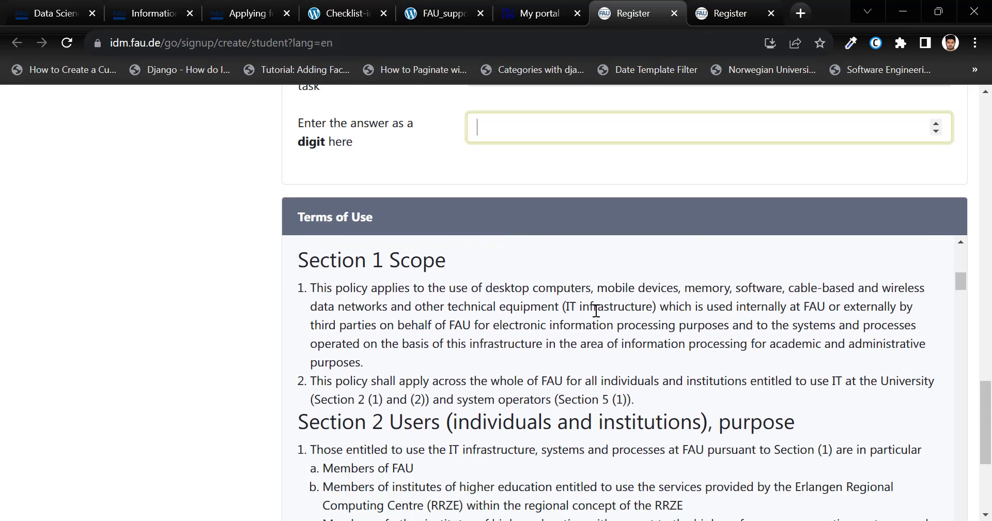
scroll(down, 3)
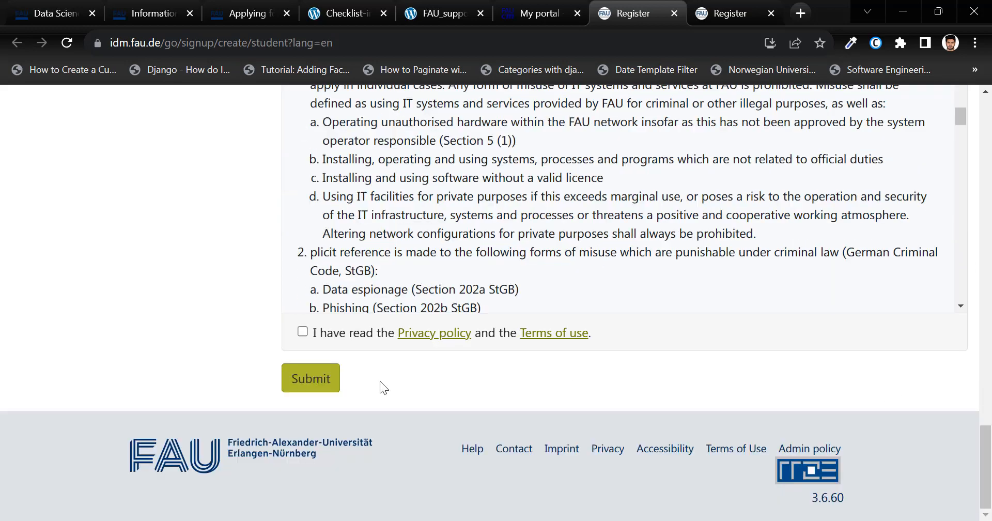
click(303, 331)
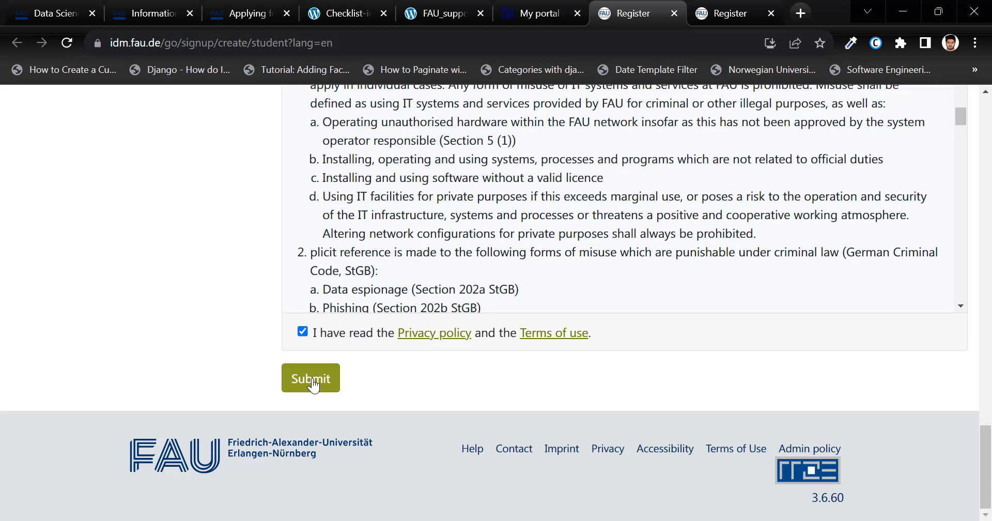
mouse_move(314, 369)
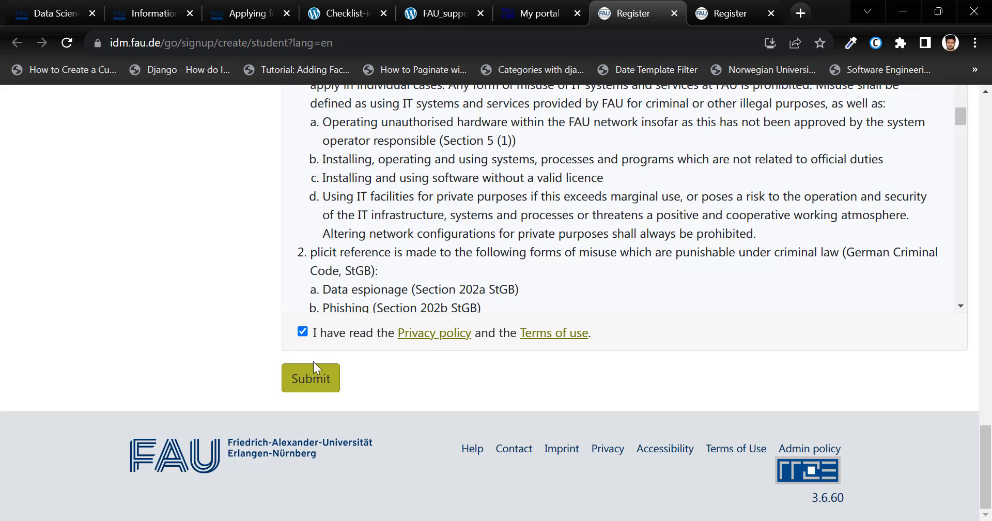
mouse_move(340, 332)
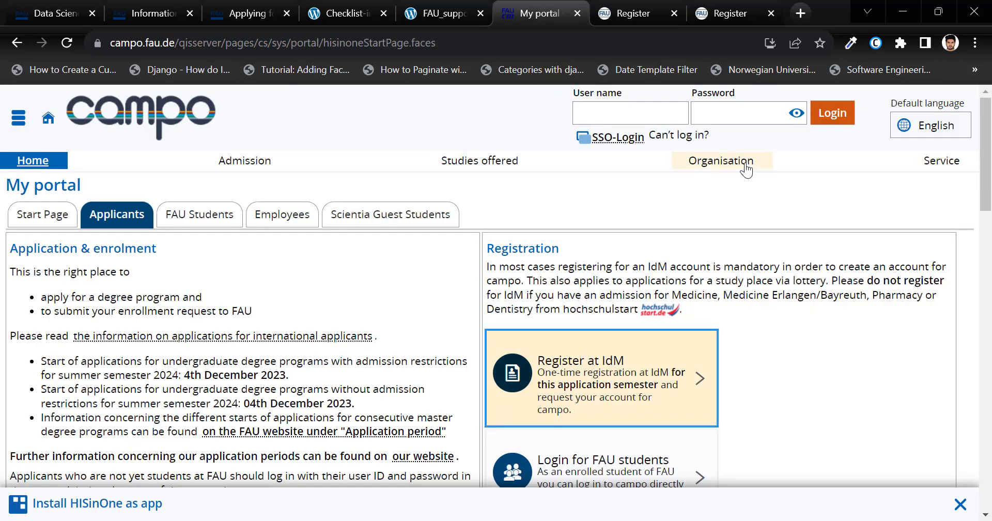
click(721, 160)
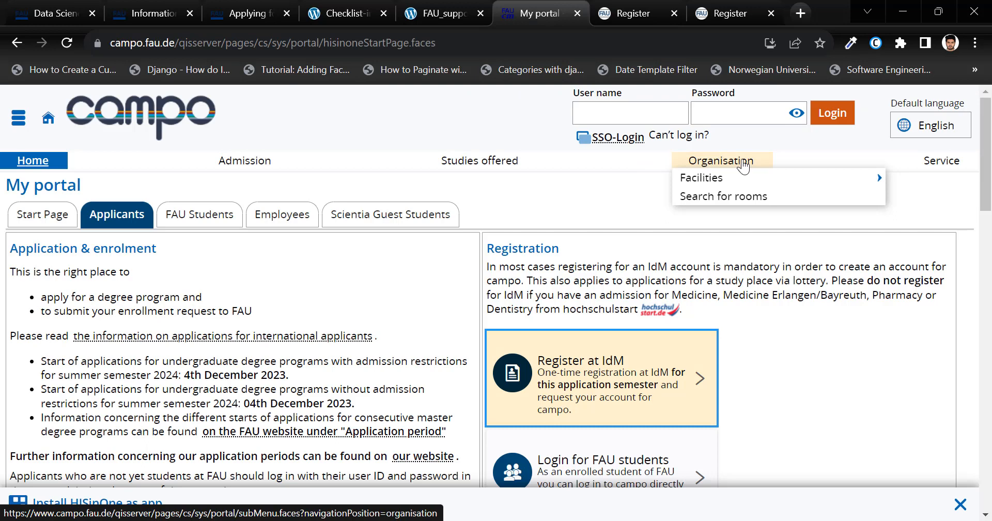